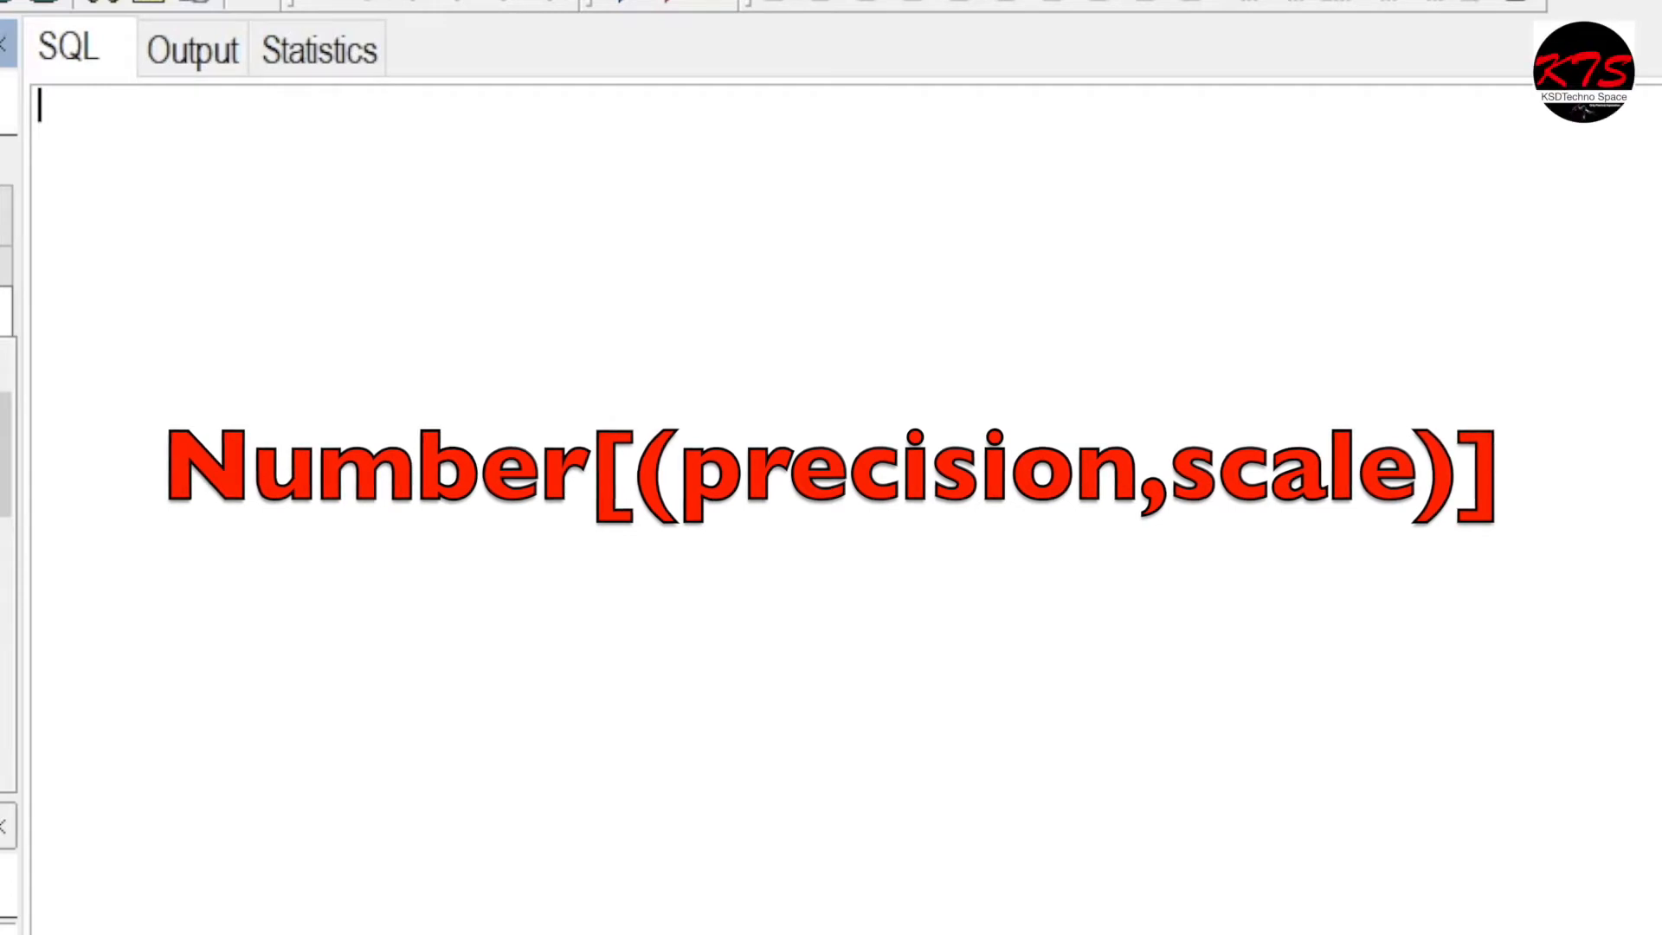
Write the block skeleton with Declare, Begin and End; on separate lines
text(Declare)
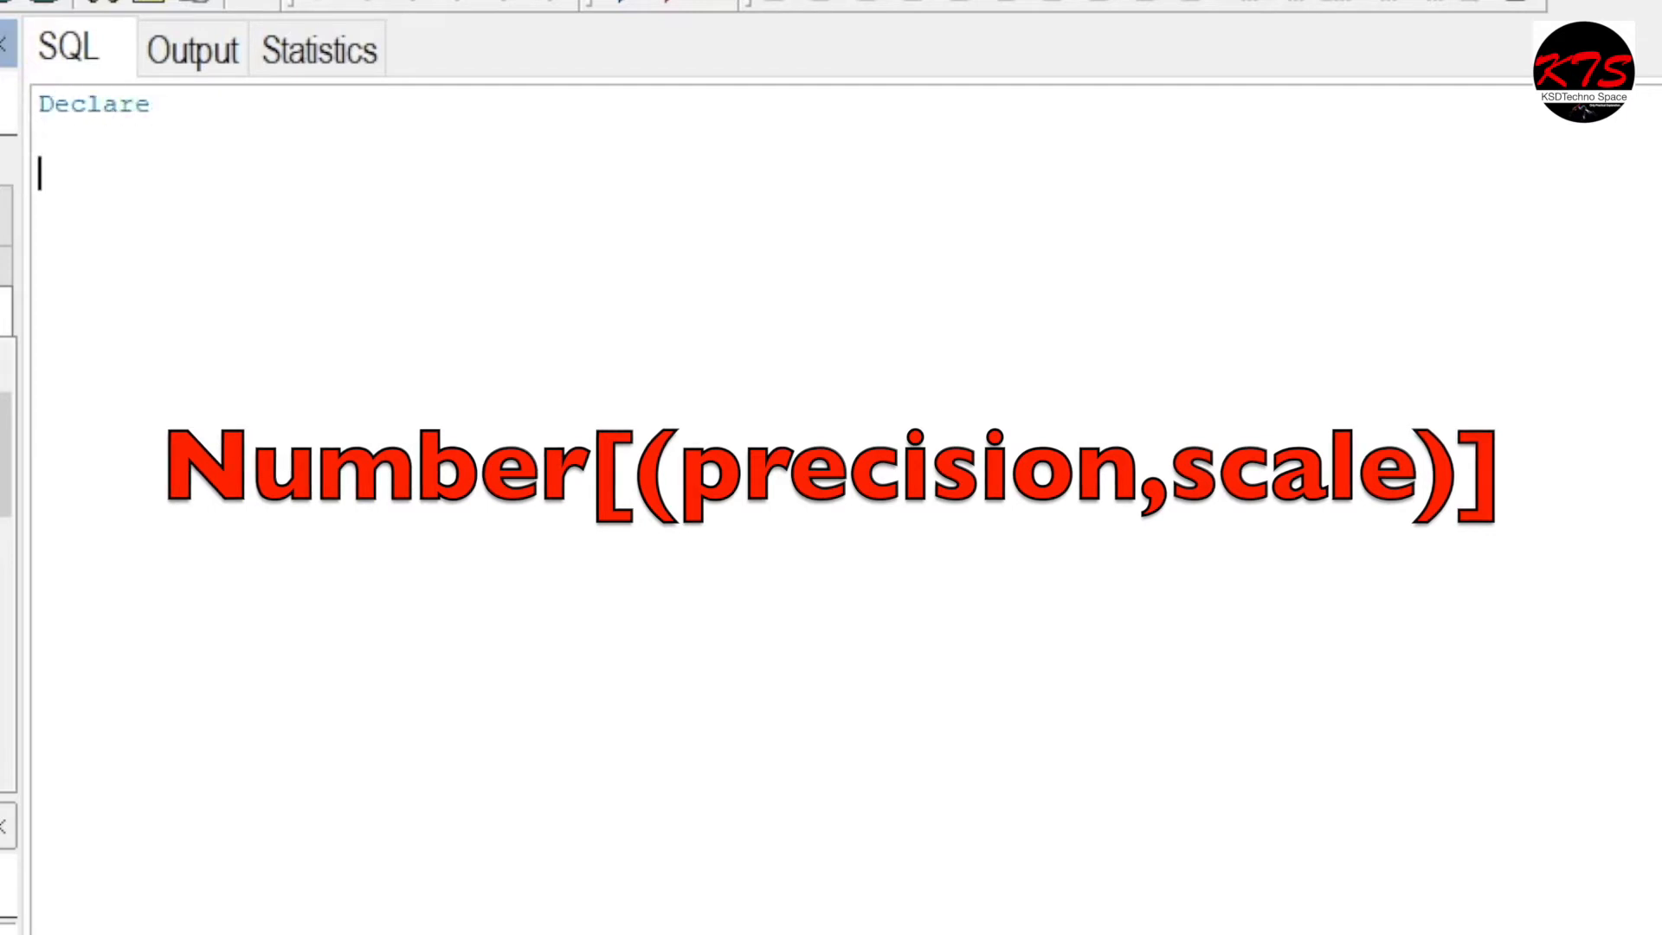
text(Begin)
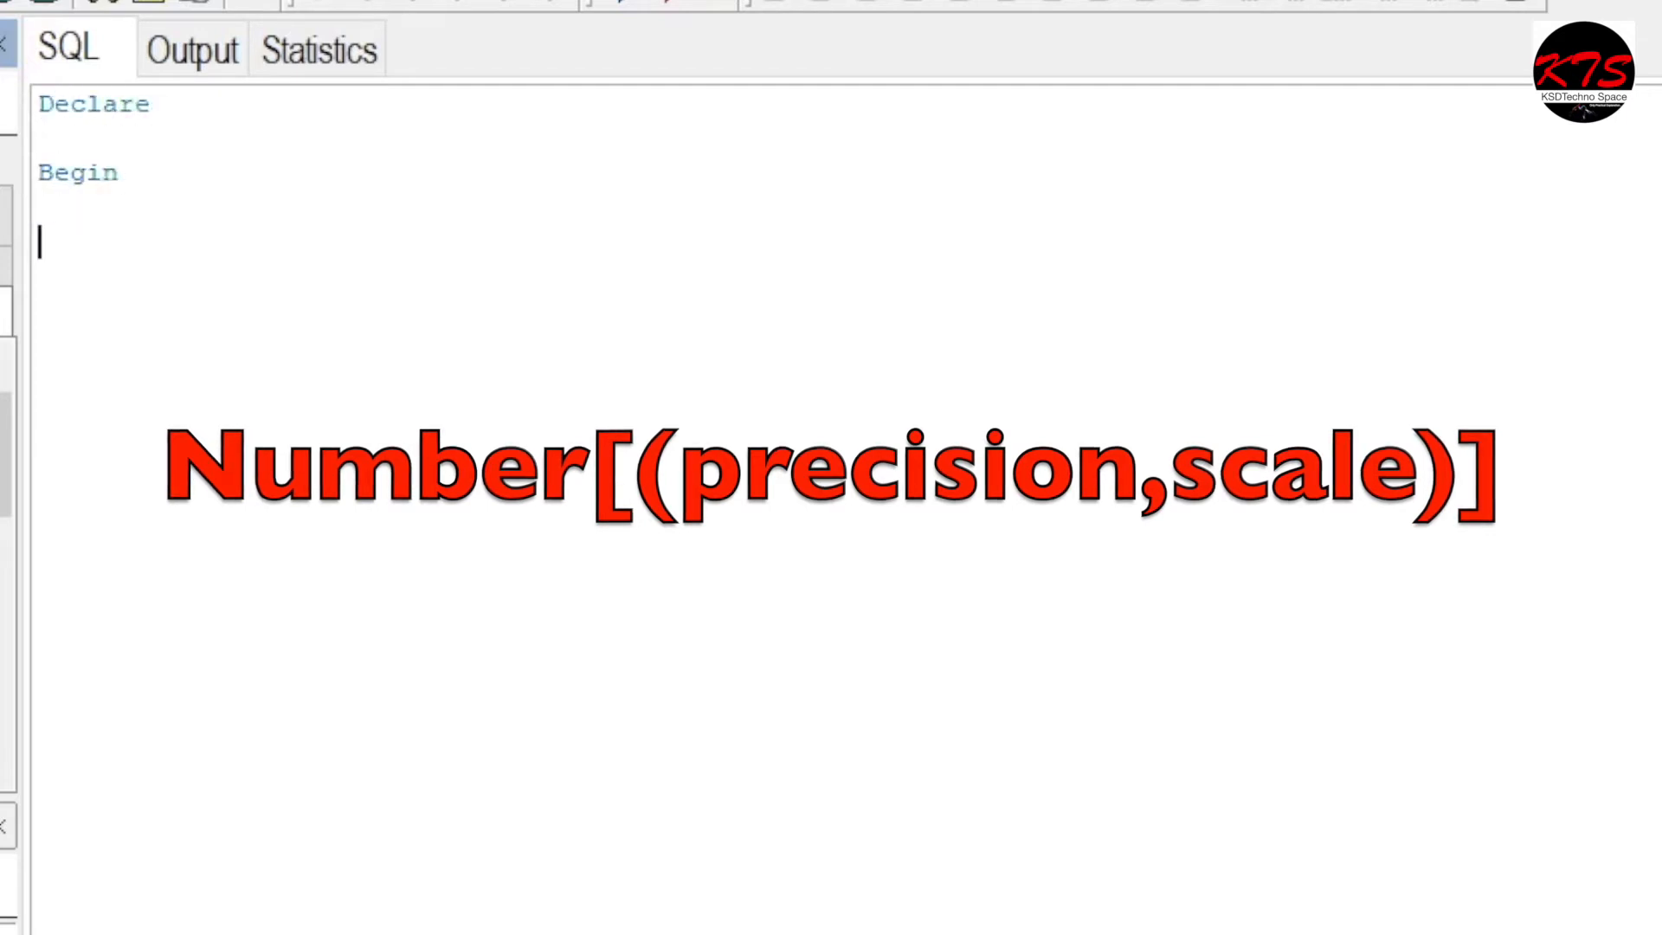
text(End;)
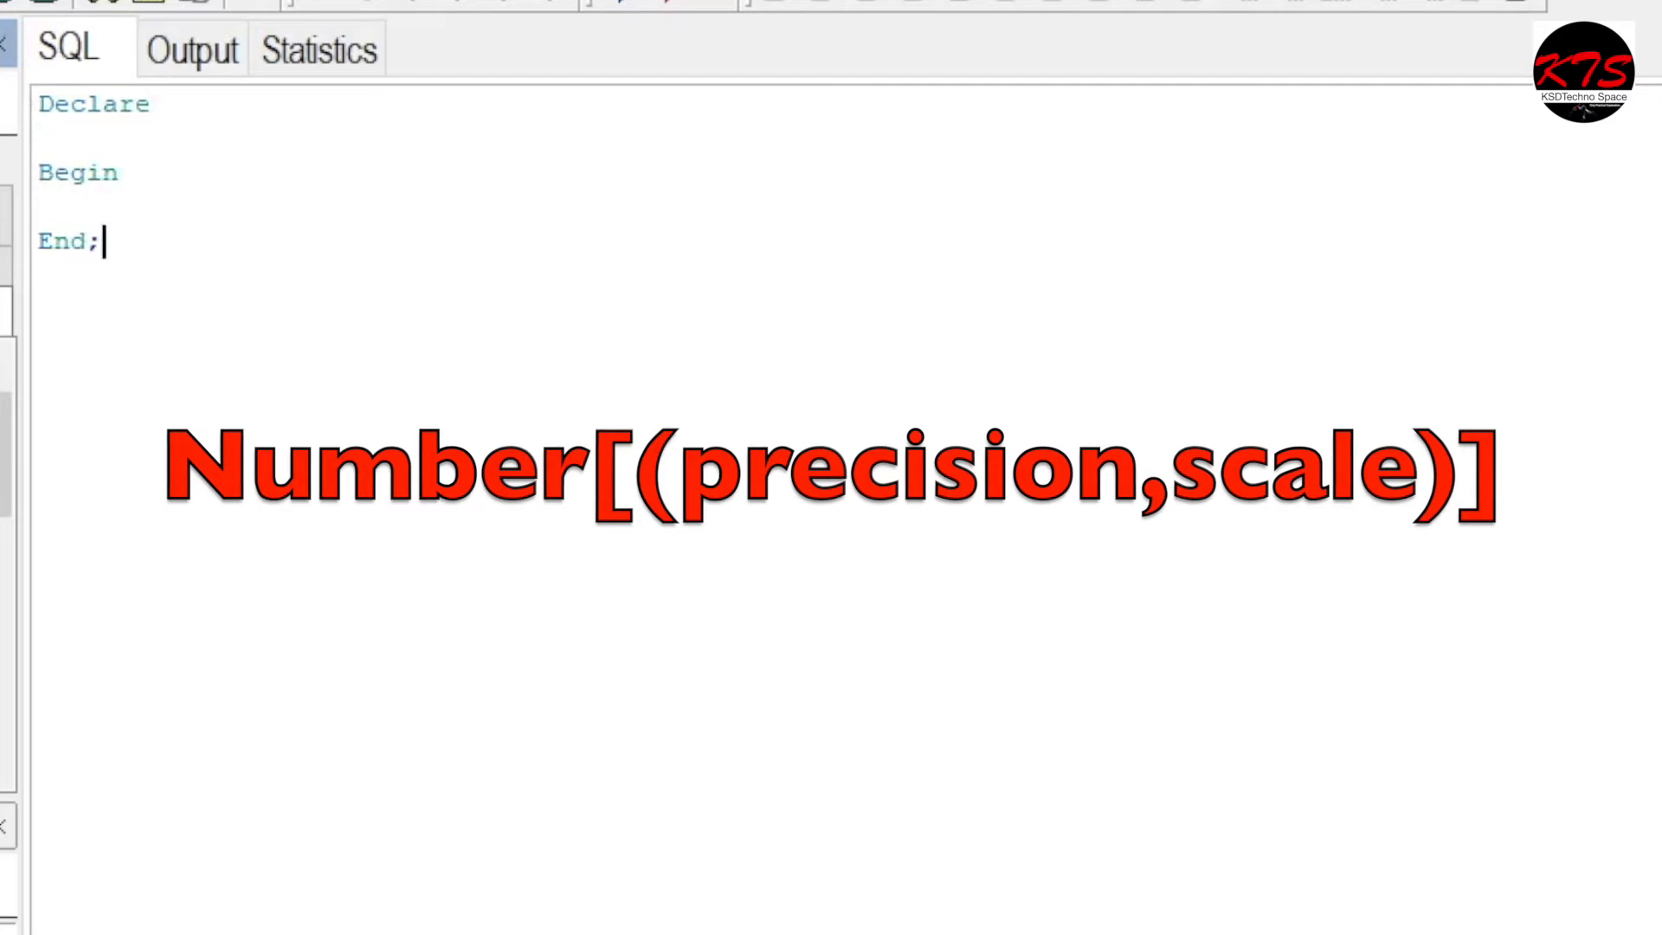
Declare l_num1 as Number(6,2) under Declare
text(l_num1)
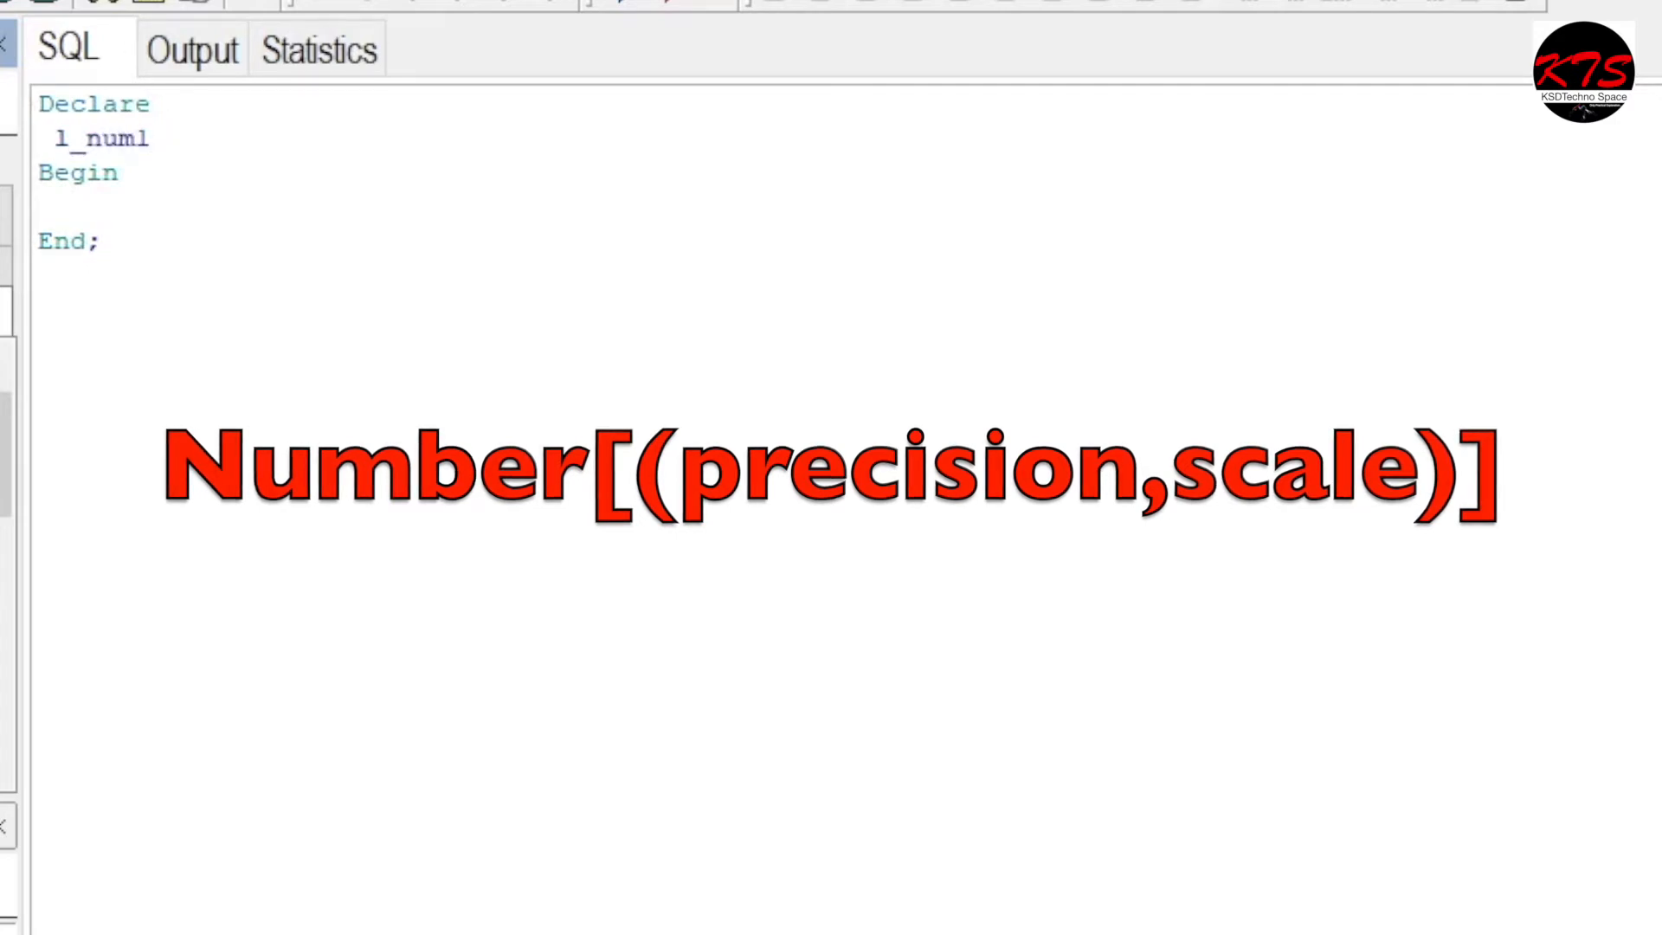
text(Number()
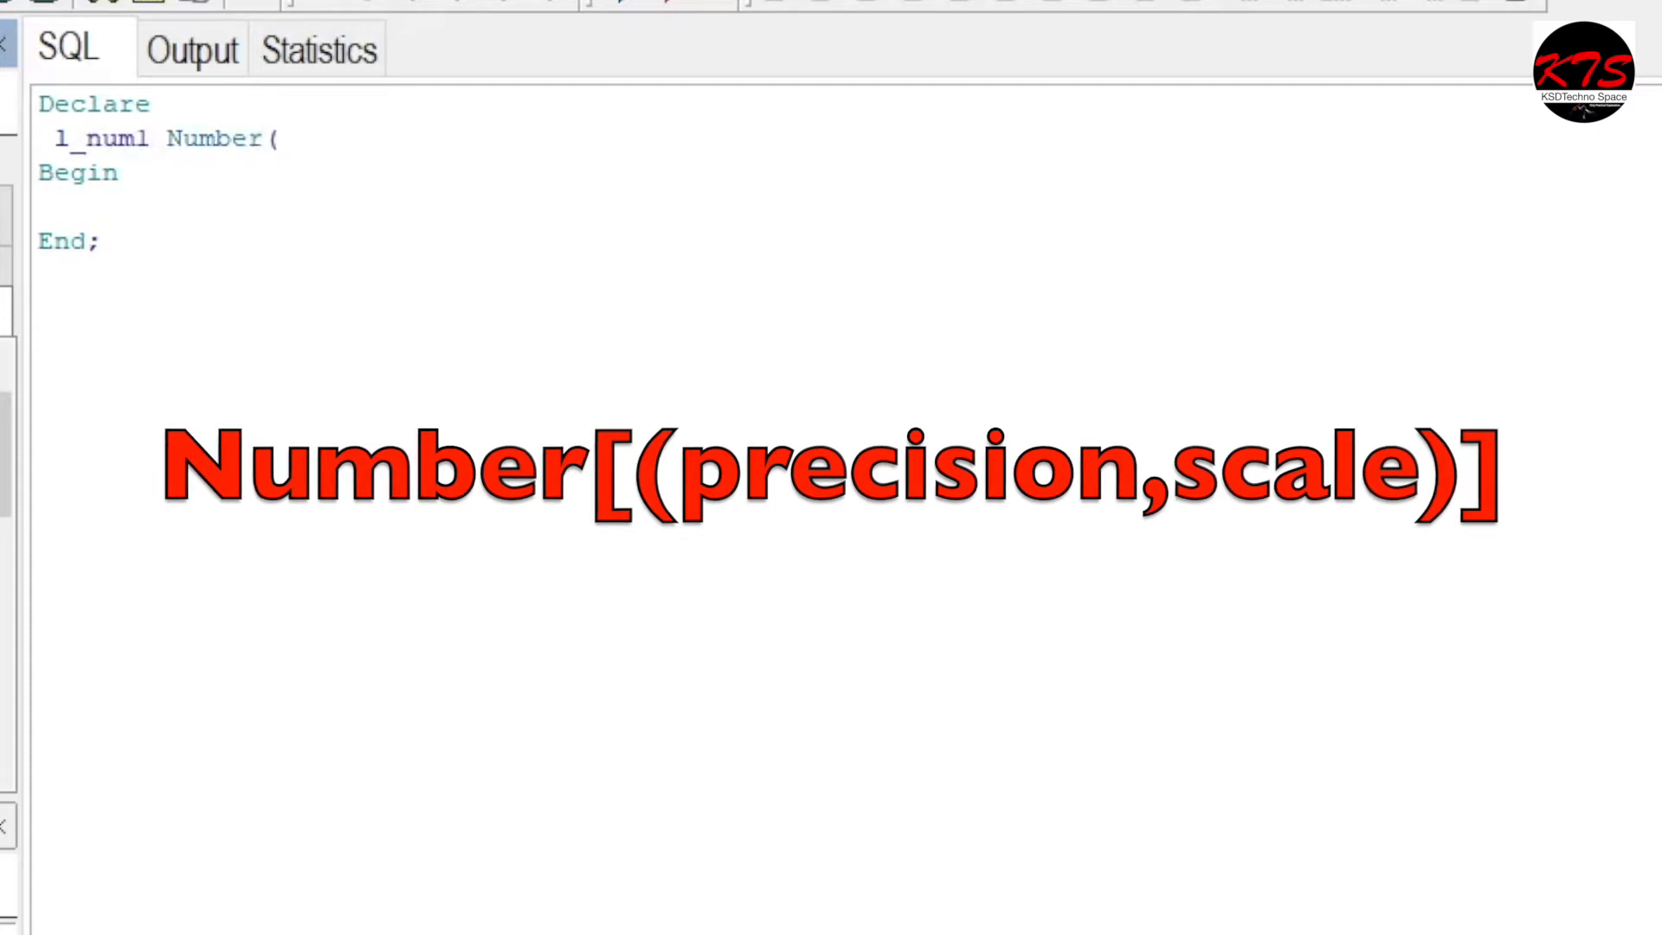
click(279, 138)
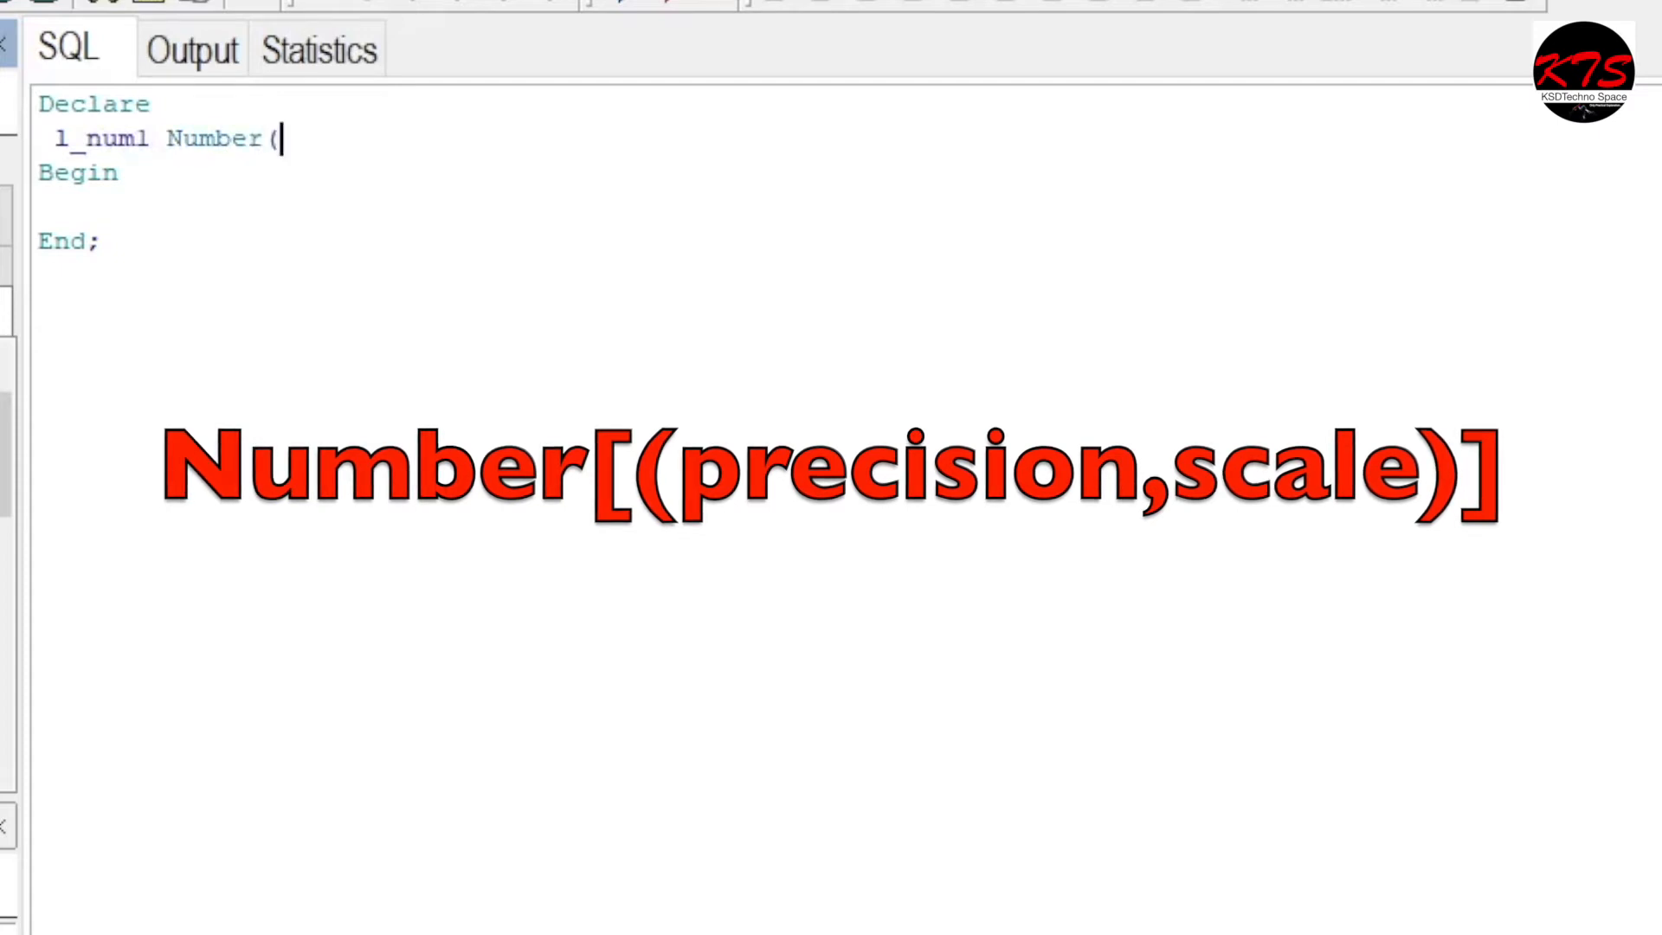
text(6)
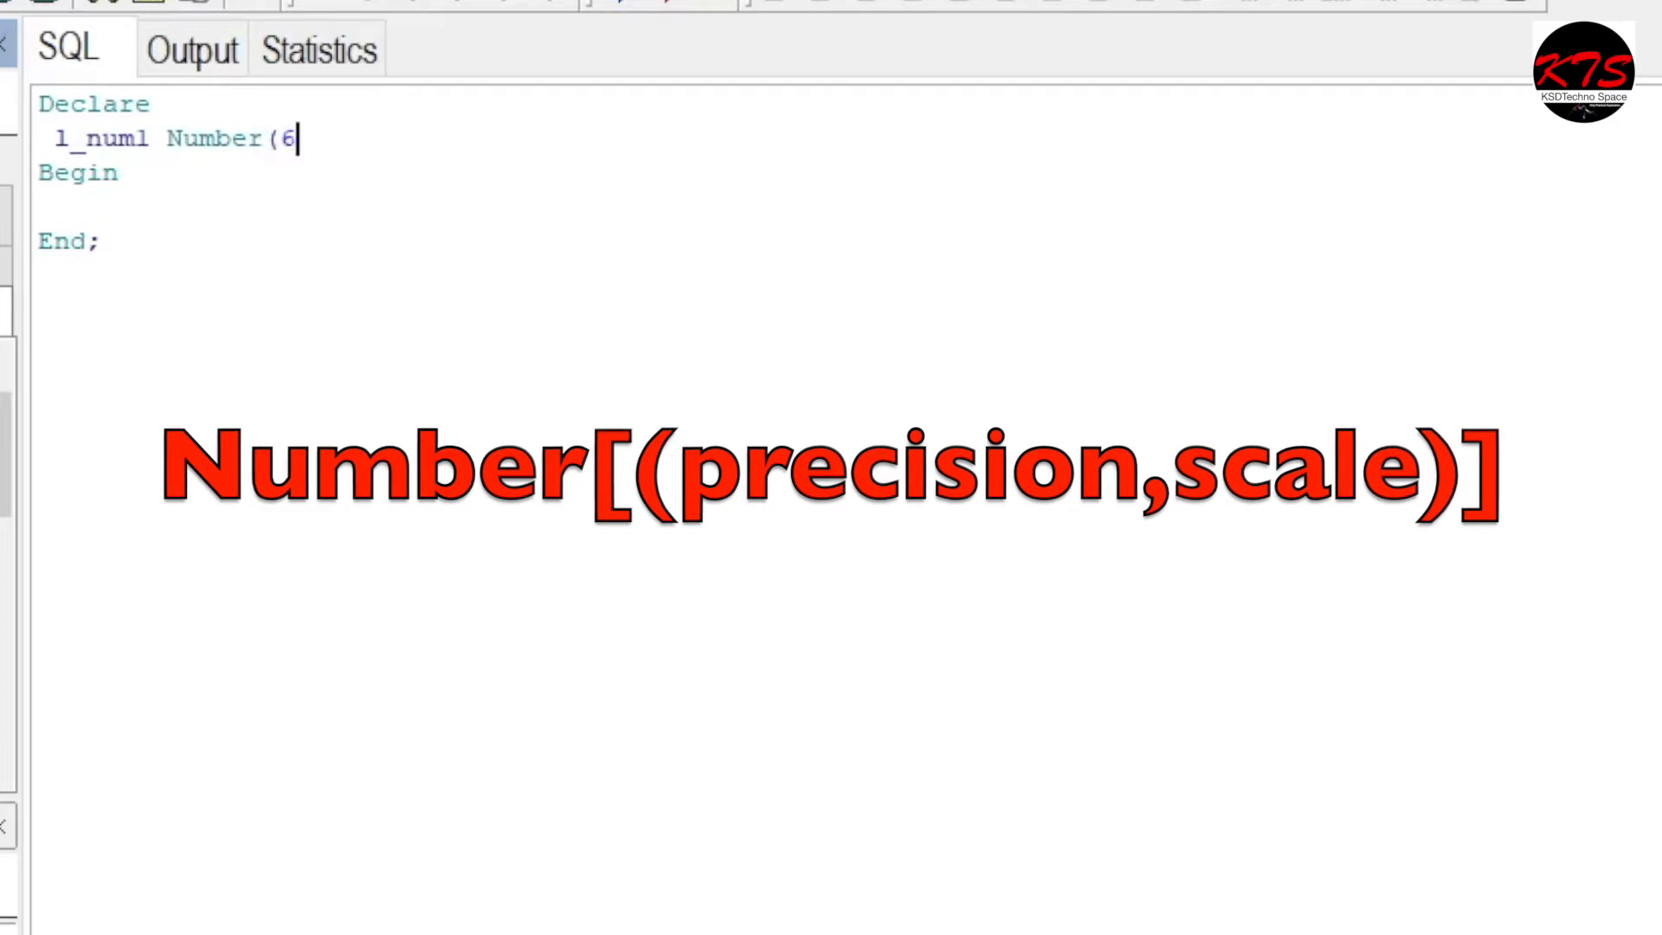
text(,)
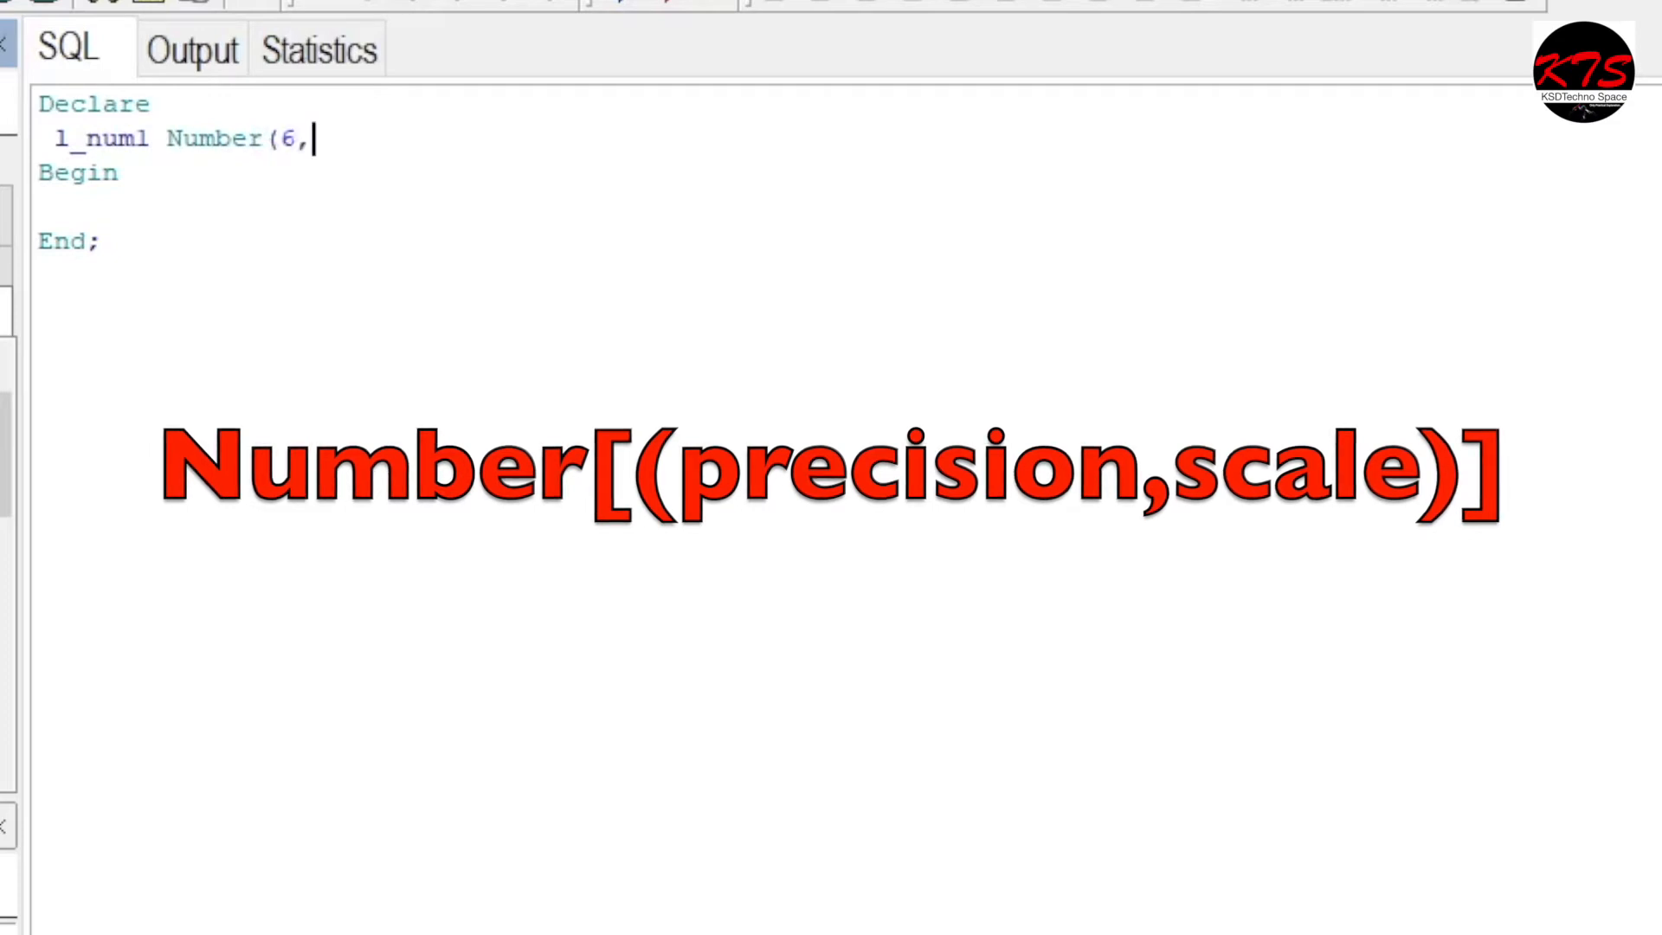
text(2))
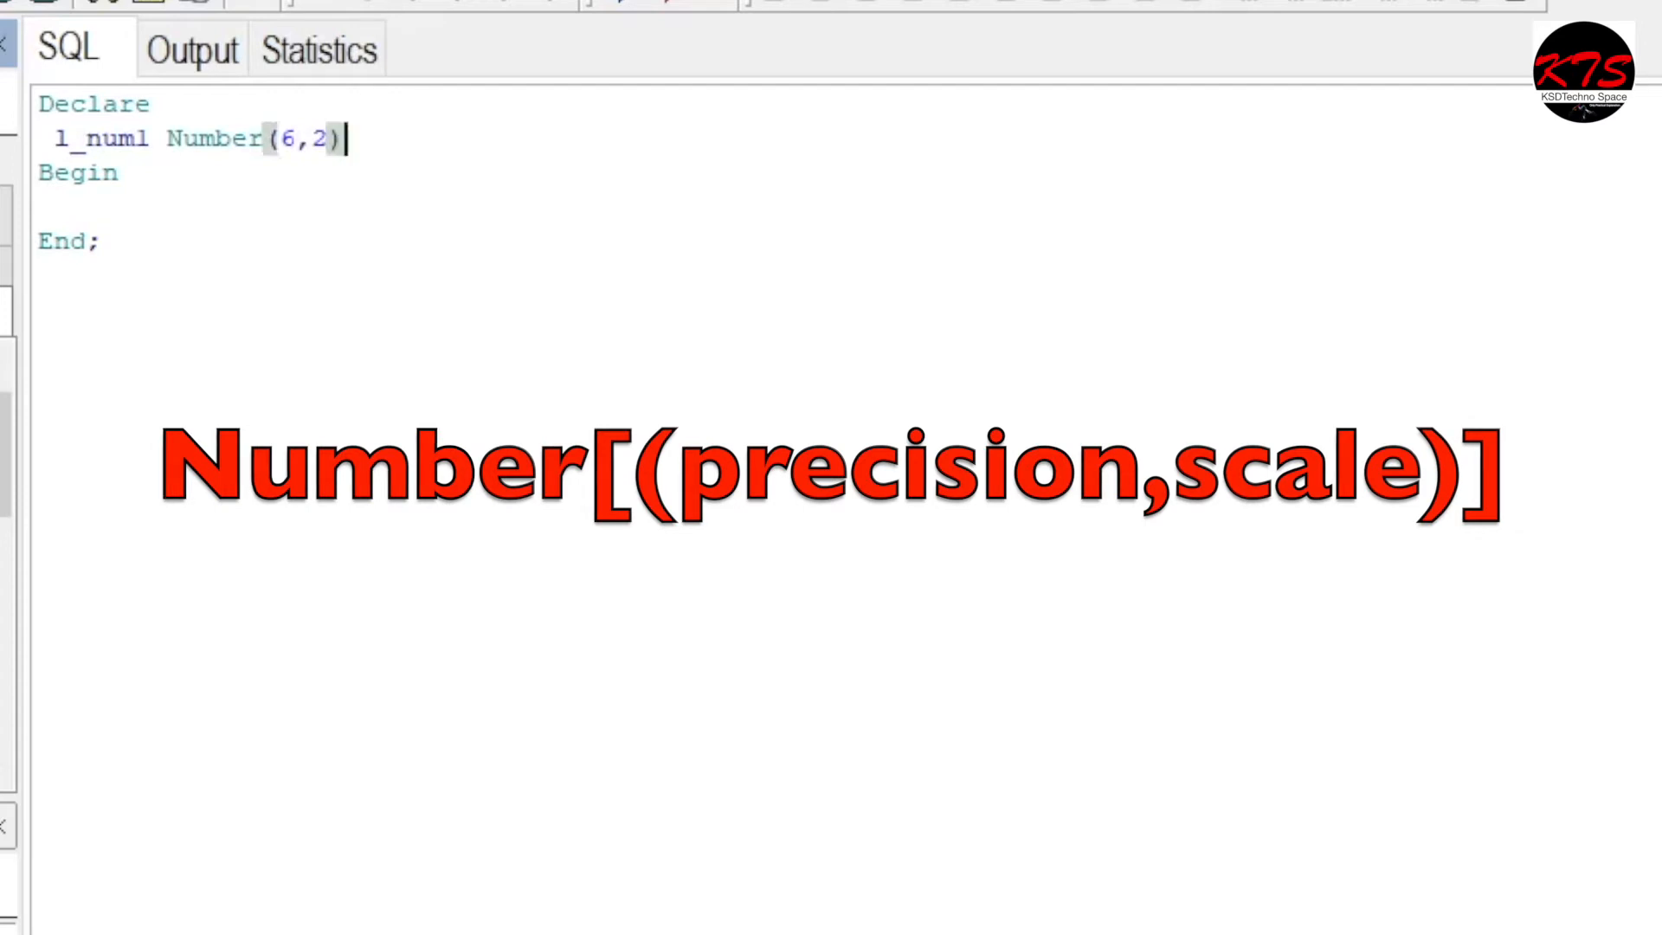
text(;)
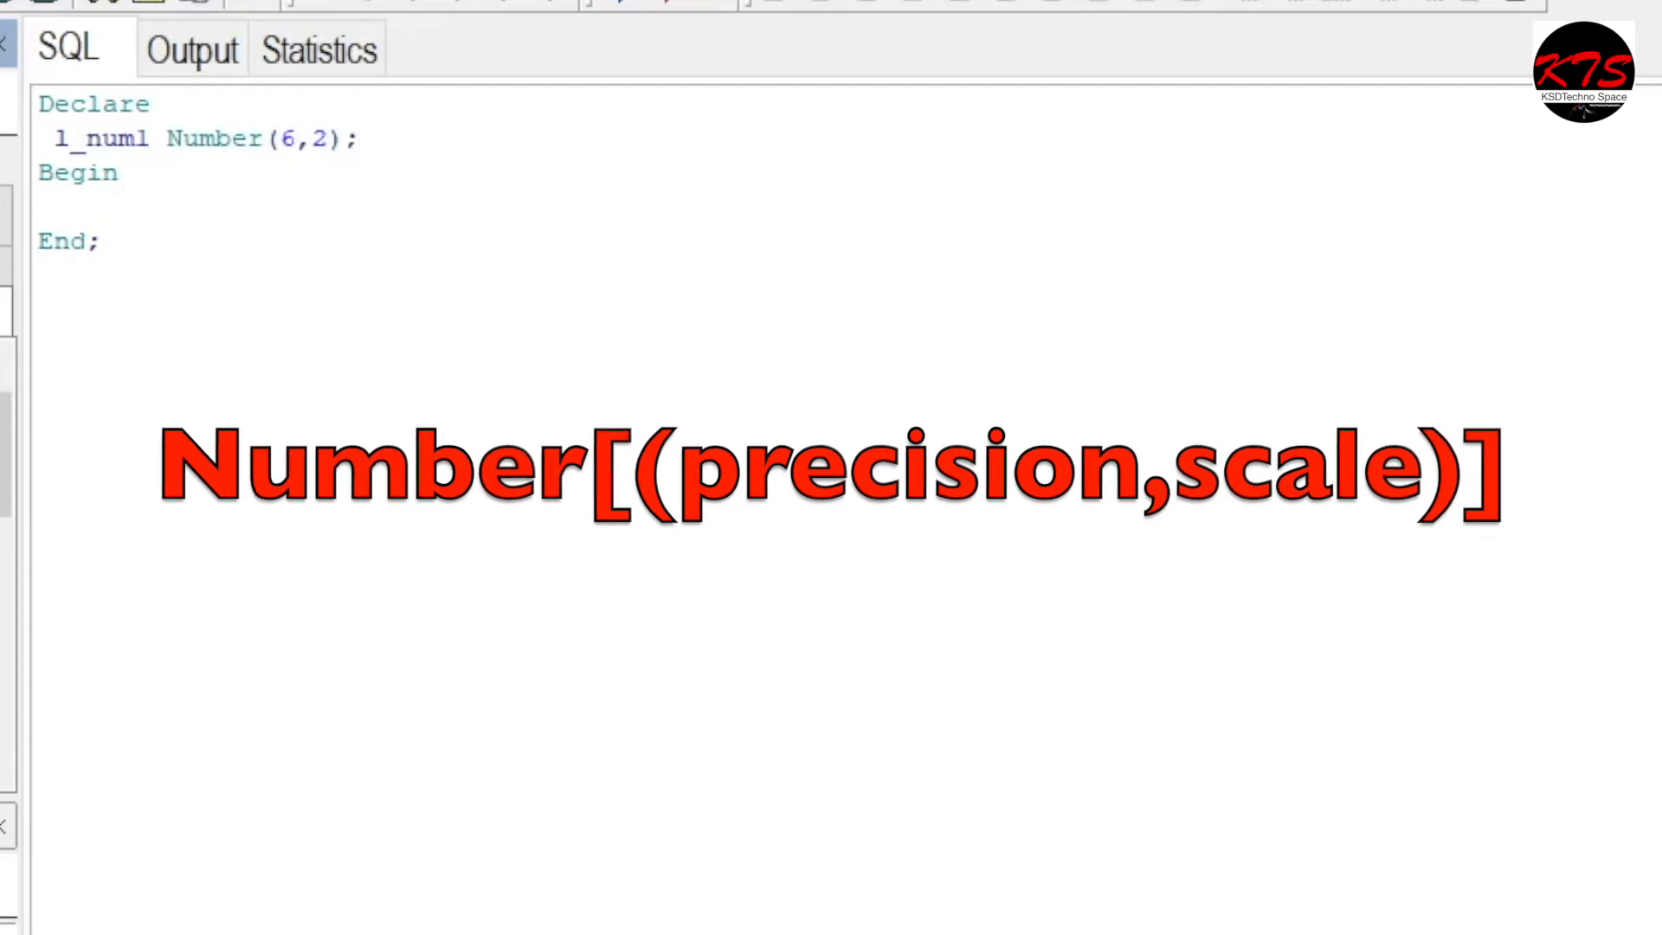
Assign l_num1 := 1234.56 under Begin, adding the decimal point, then start a new line
text(l_num1)
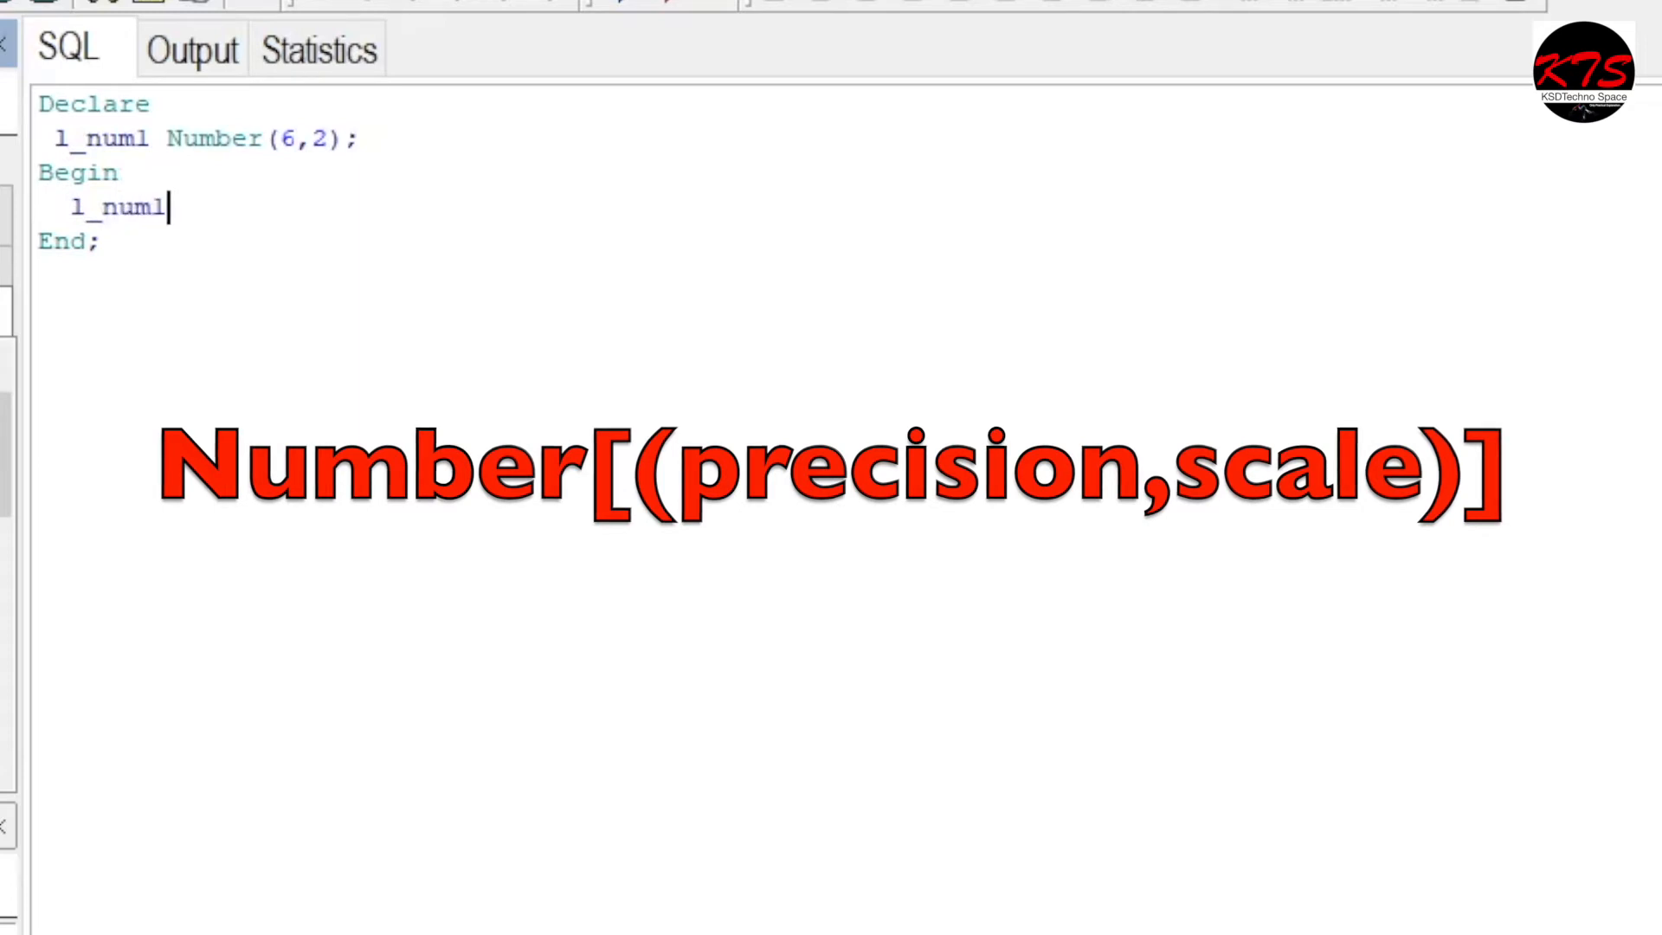
text(:=')
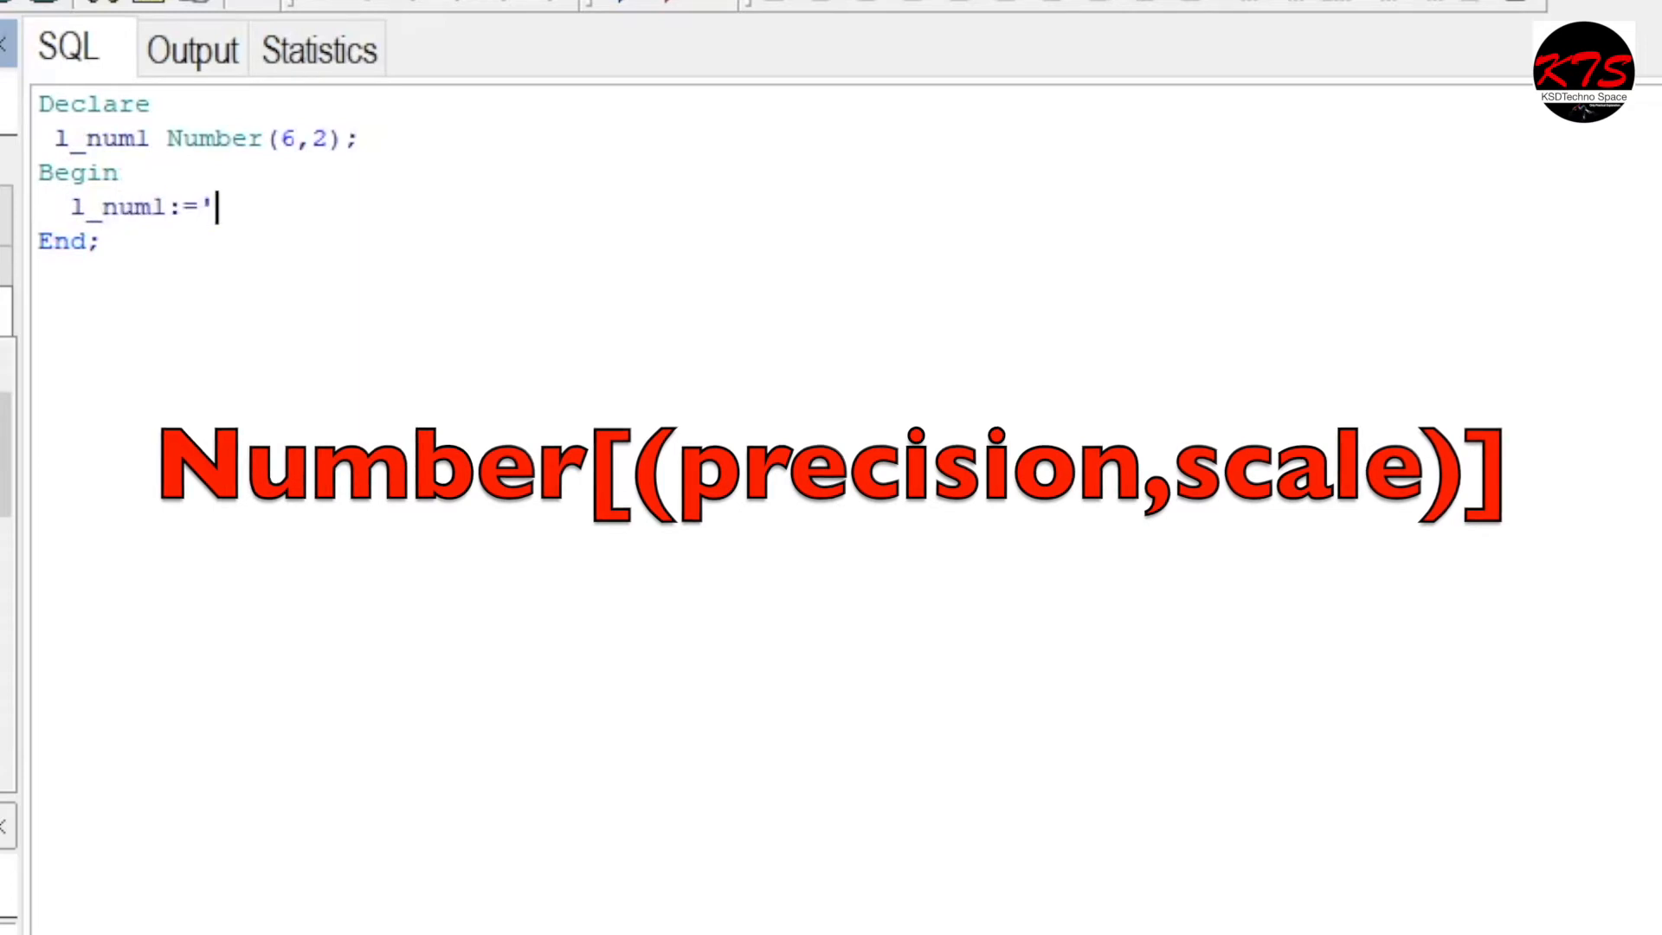
key(Backspace)
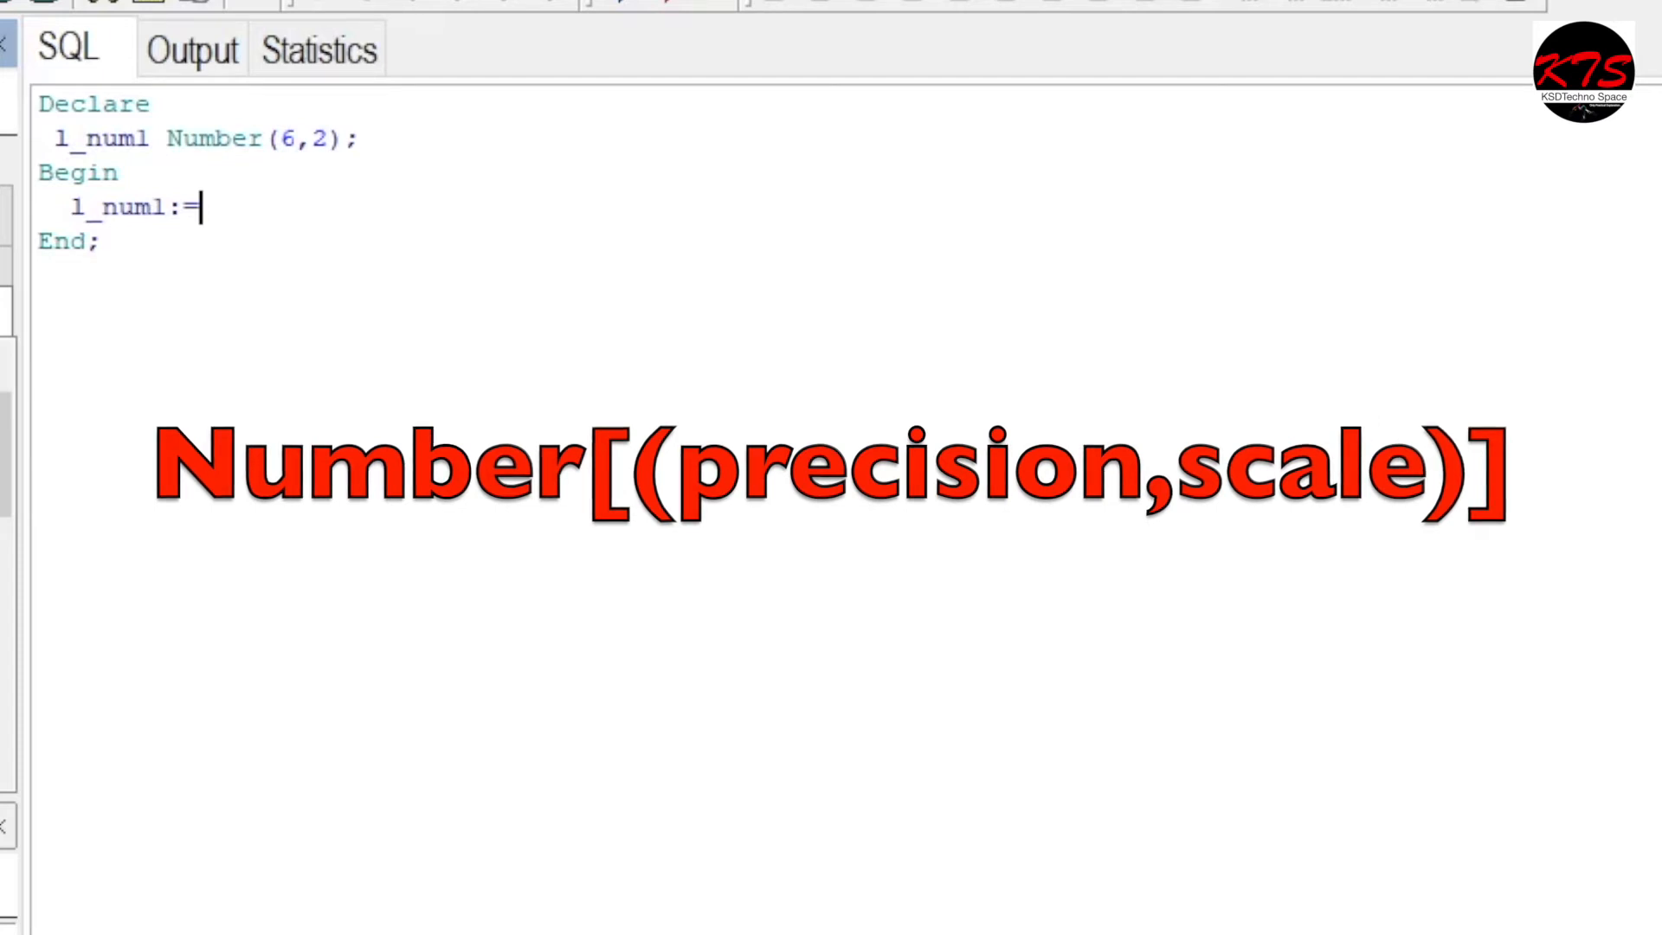
text(1234)
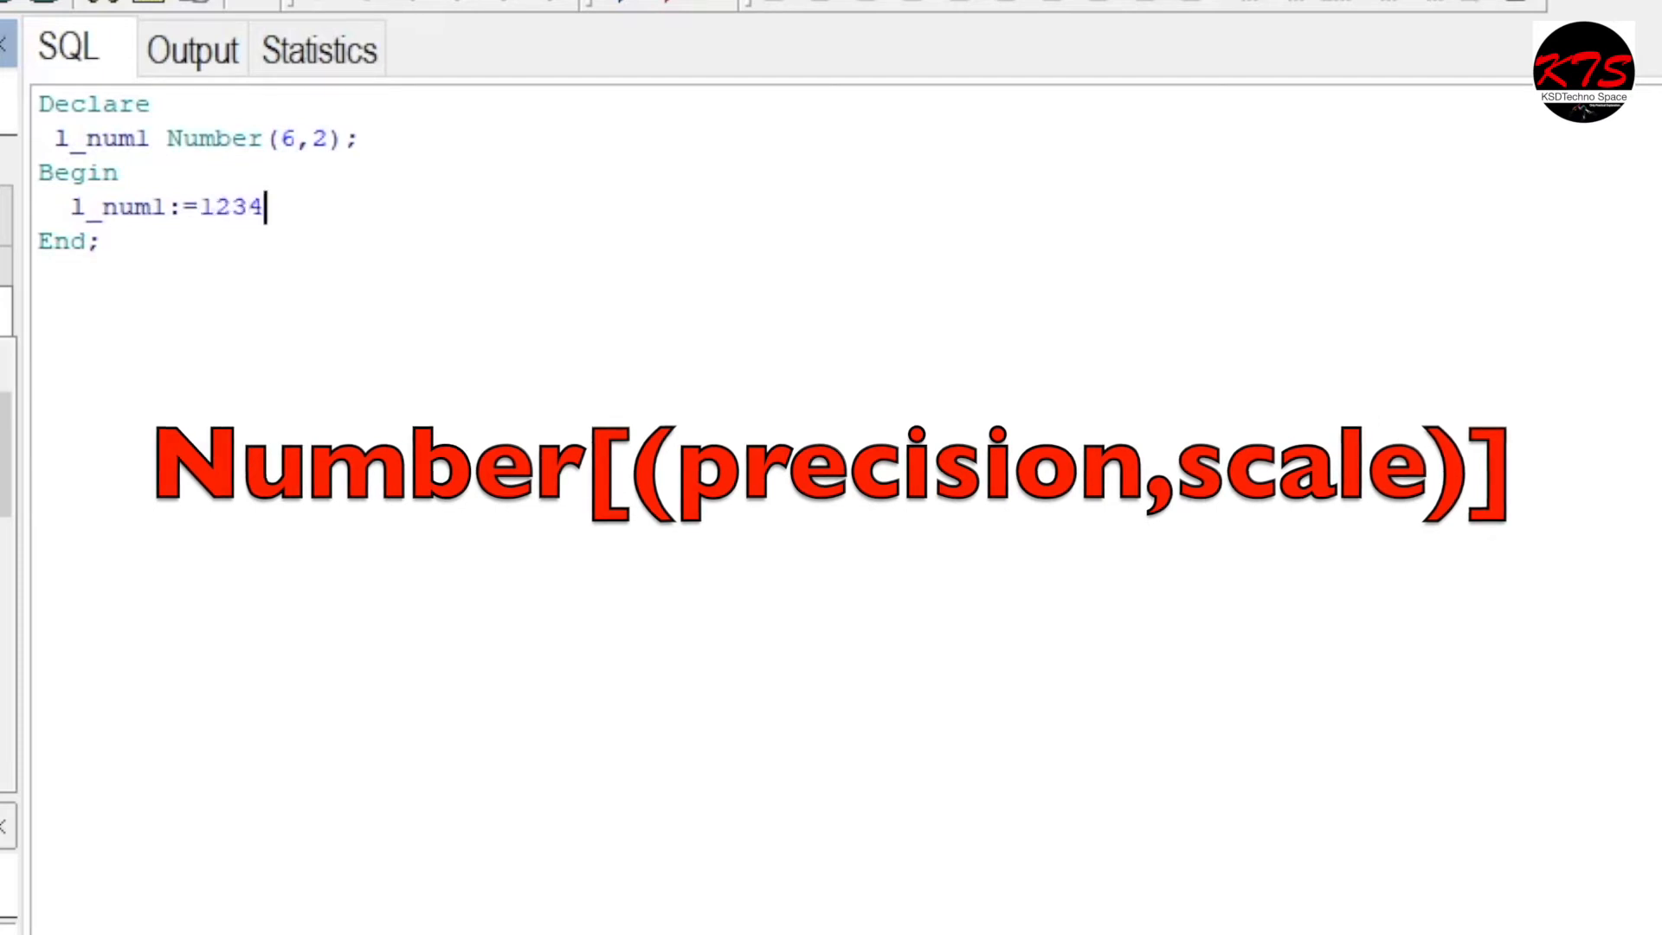
text(56;)
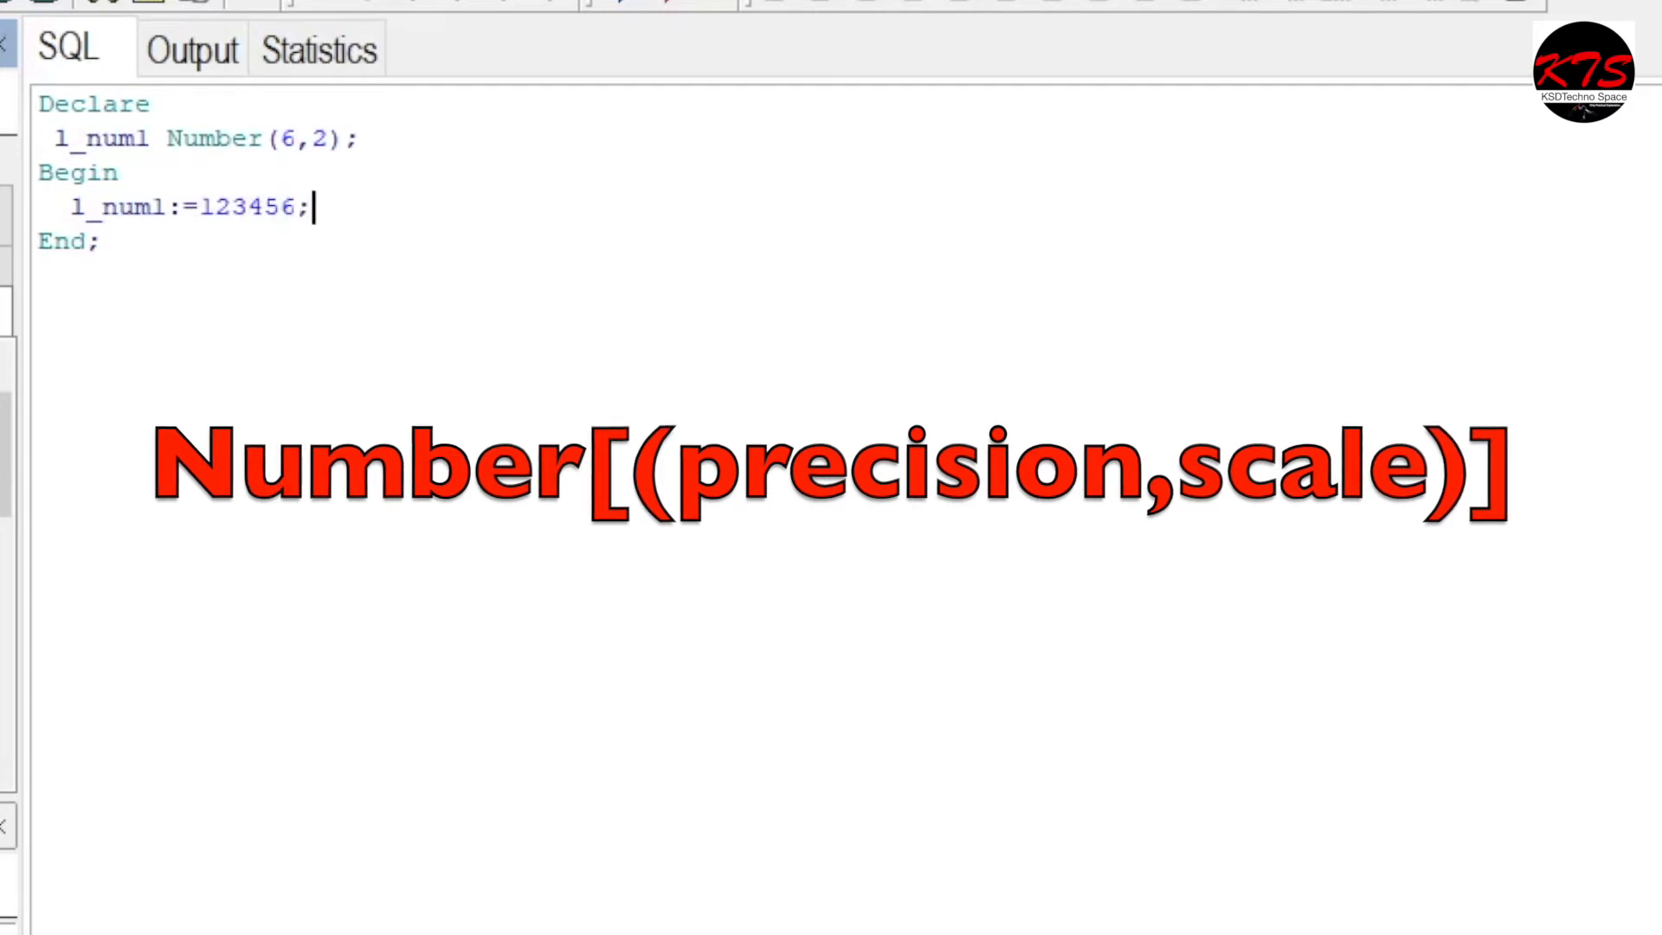
double_click(244, 206)
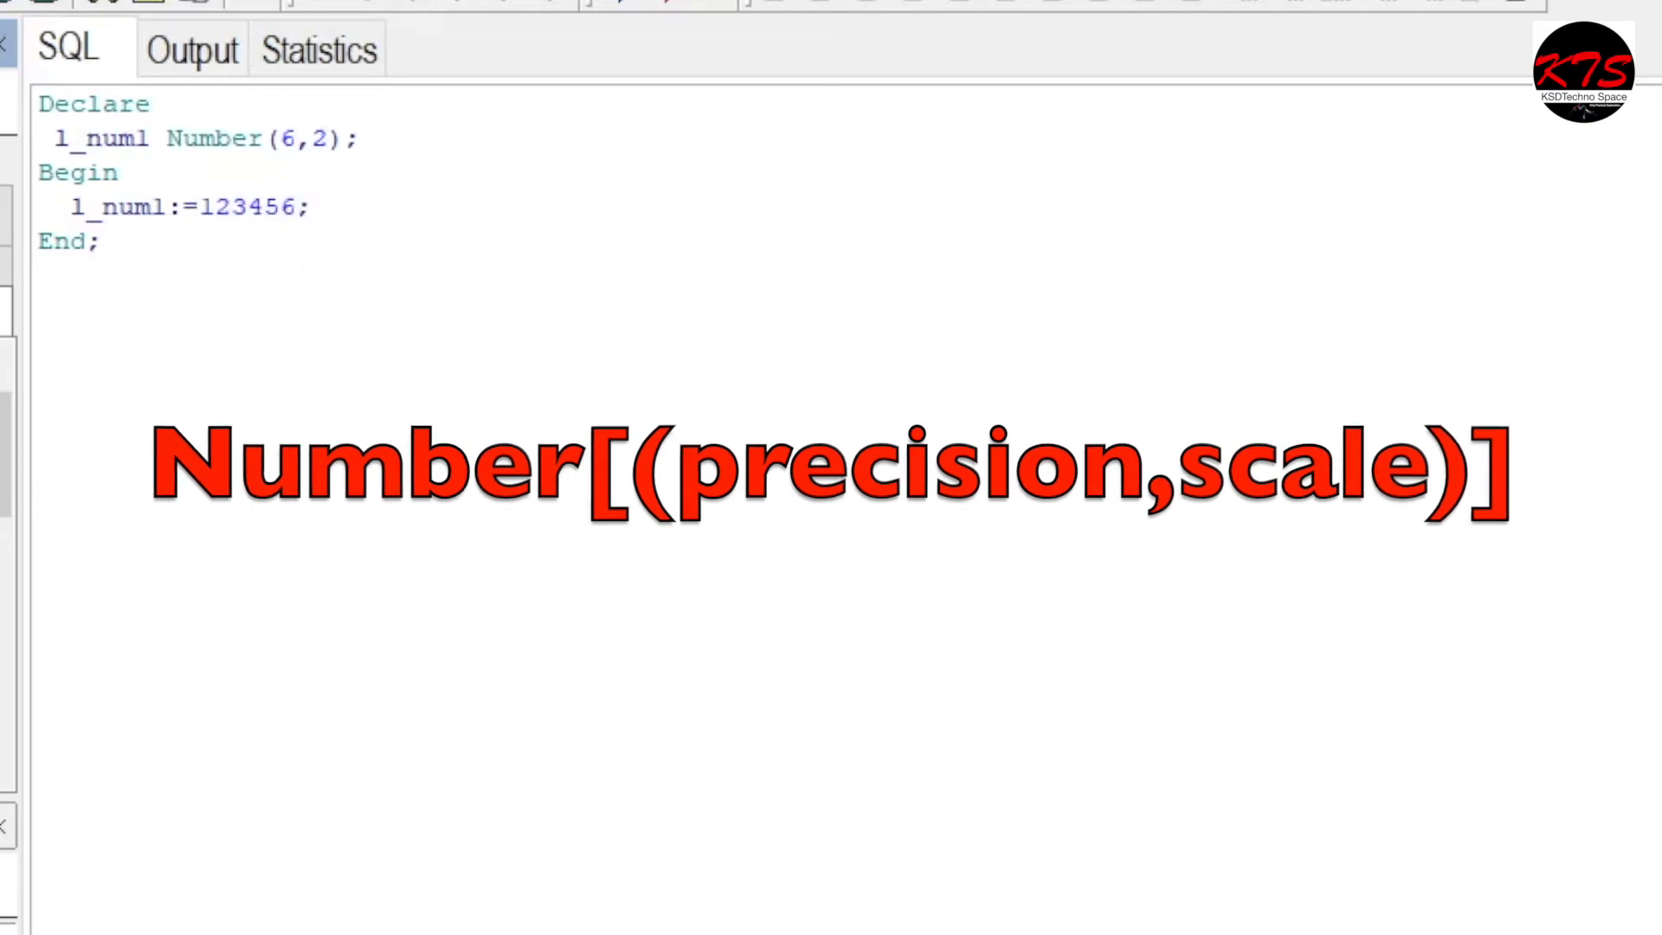
double_click(280, 138)
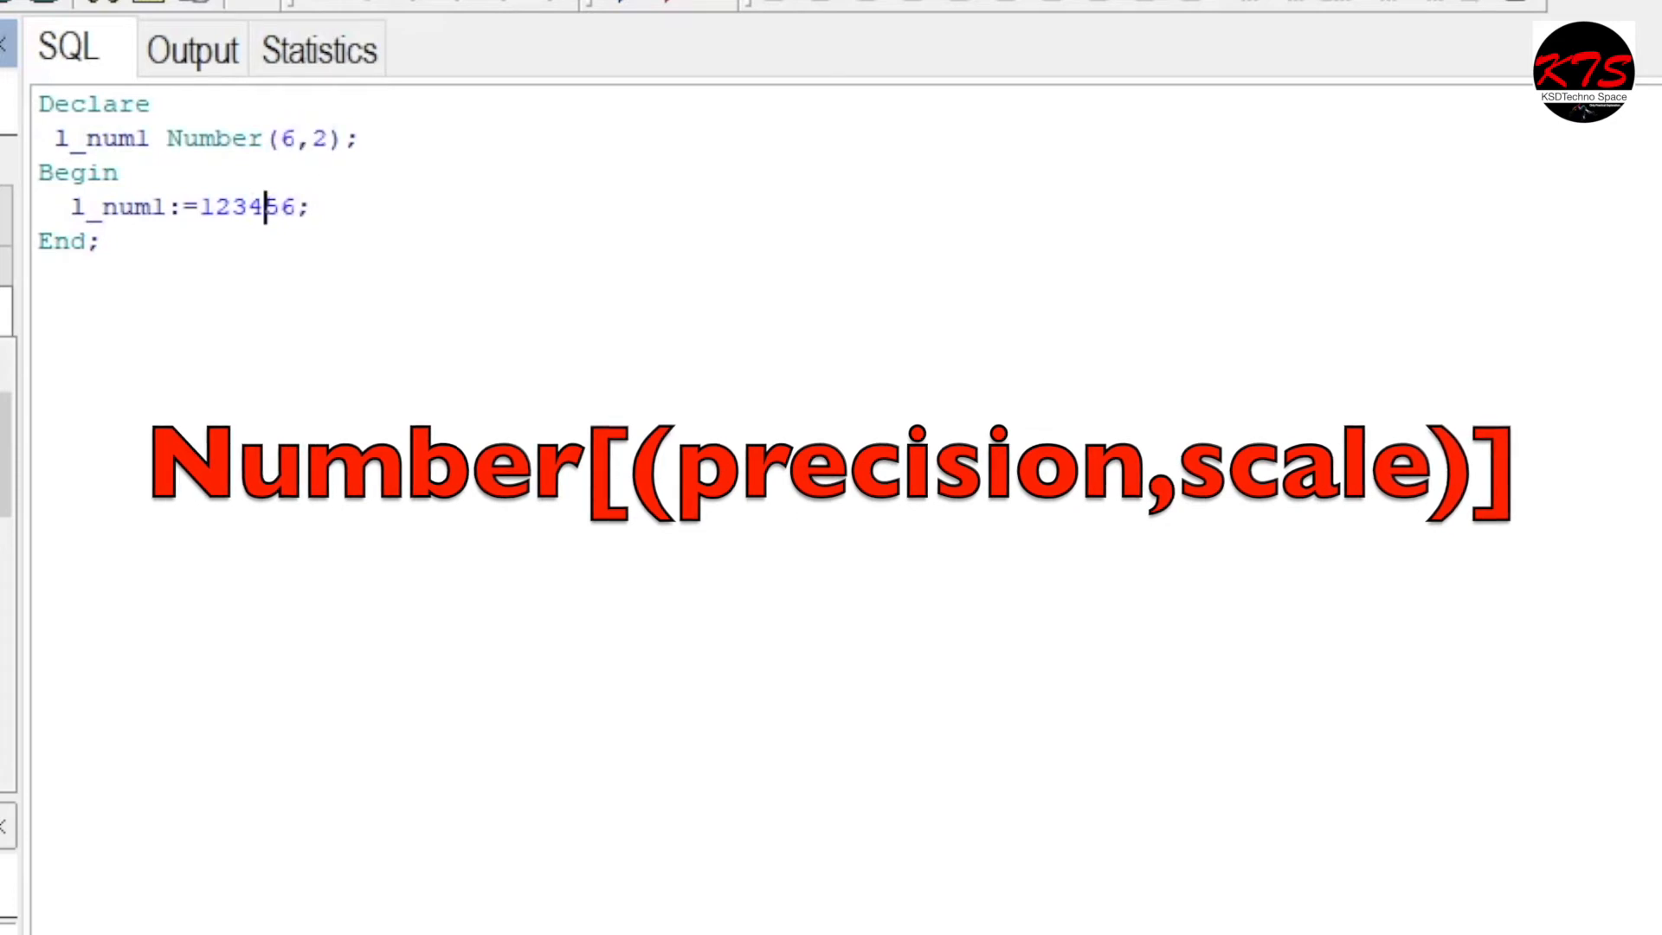
text(.)
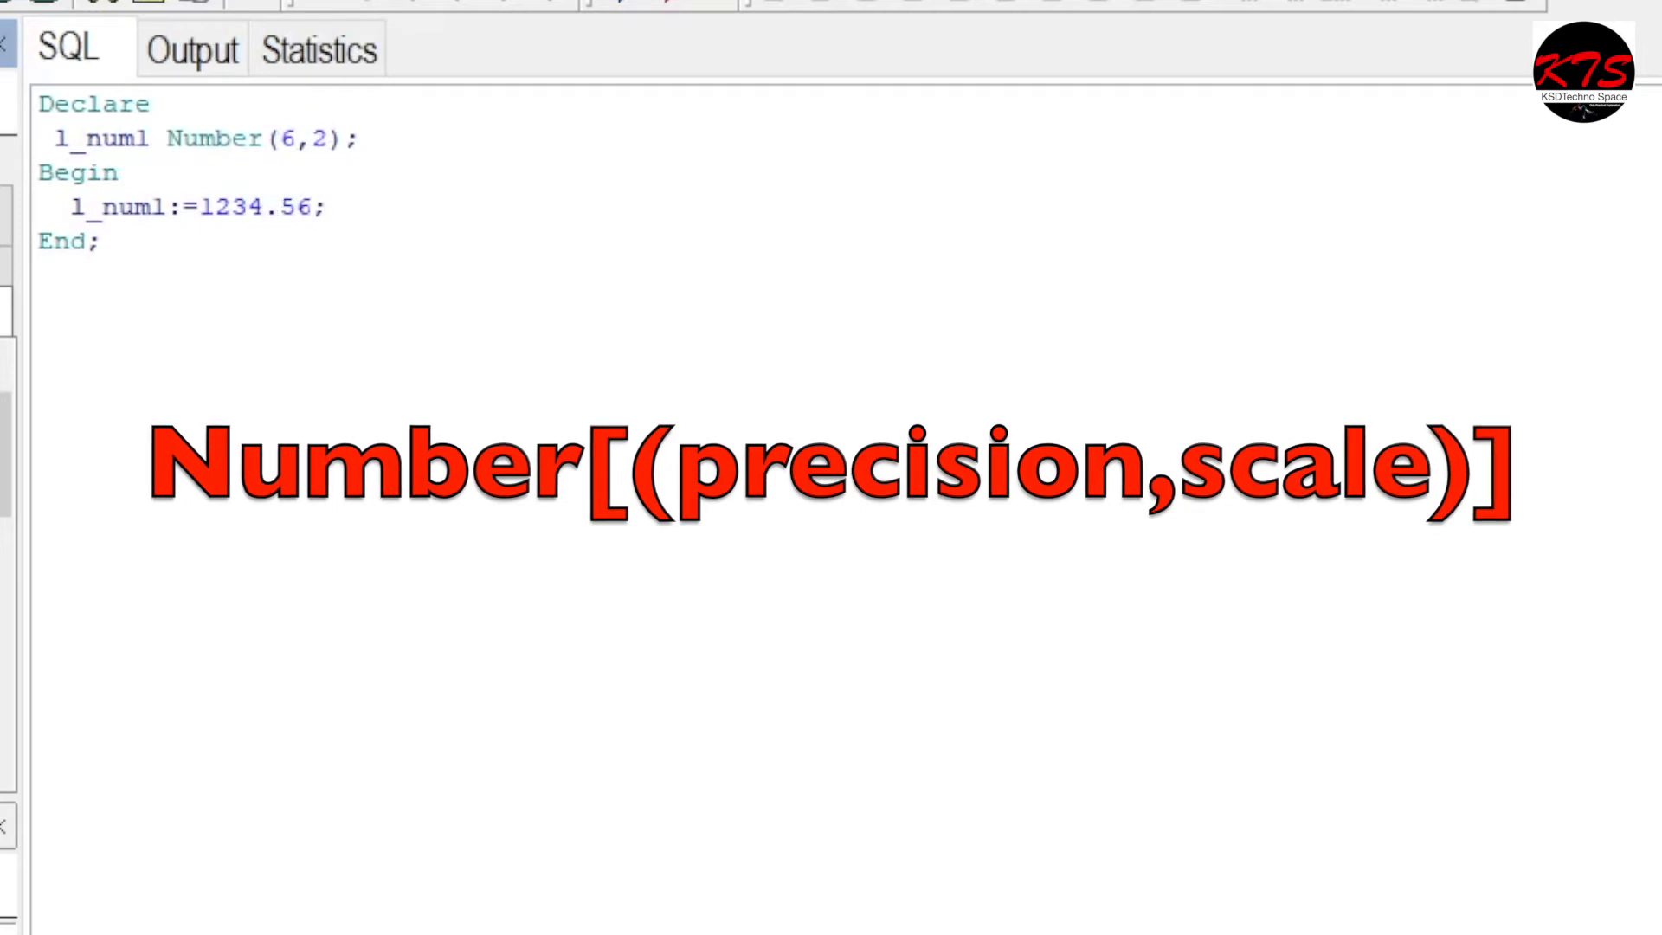
key(Enter)
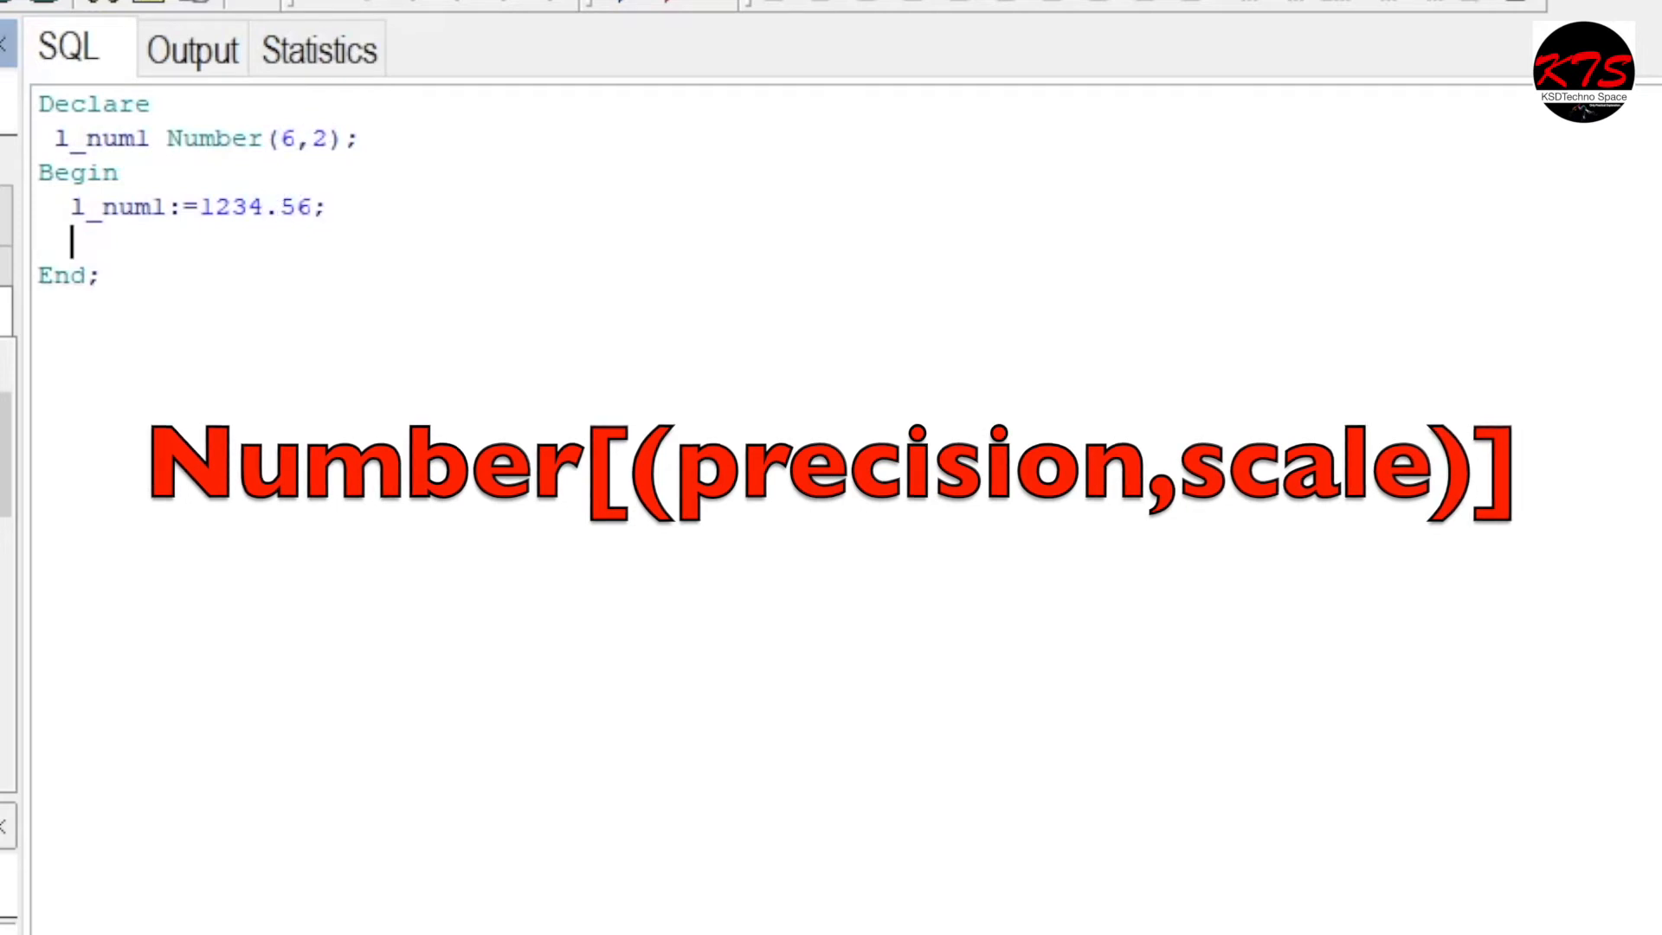
Add a DBMS_Output.put_line('') statement below the assignment
text(DBMS)
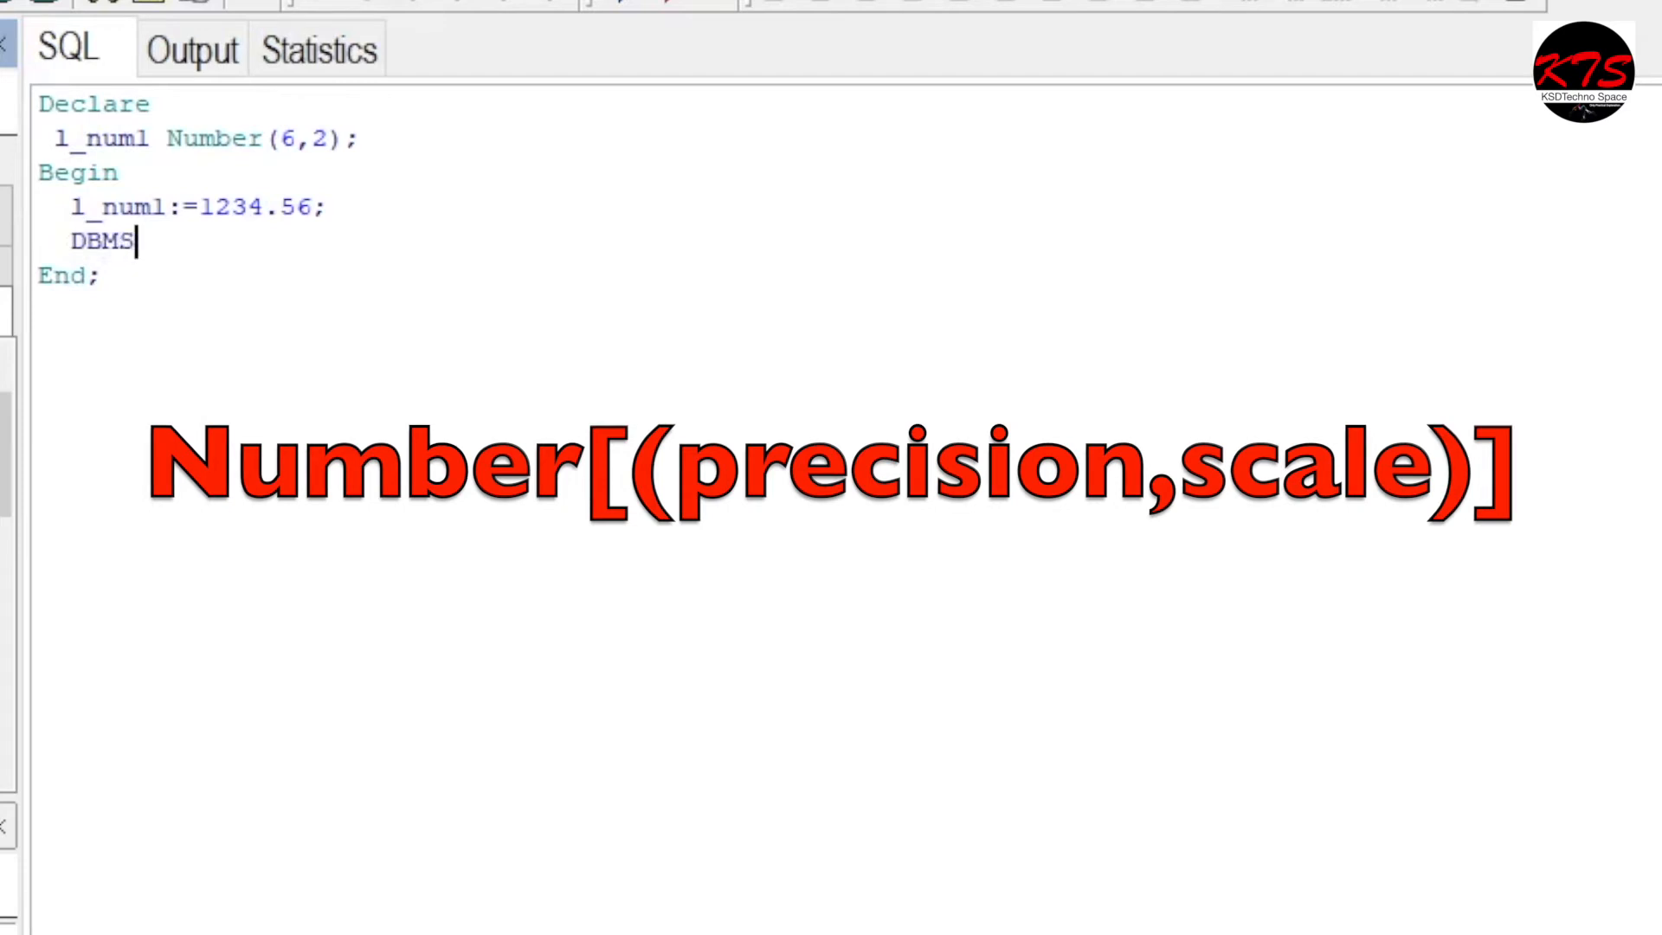
text(_out)
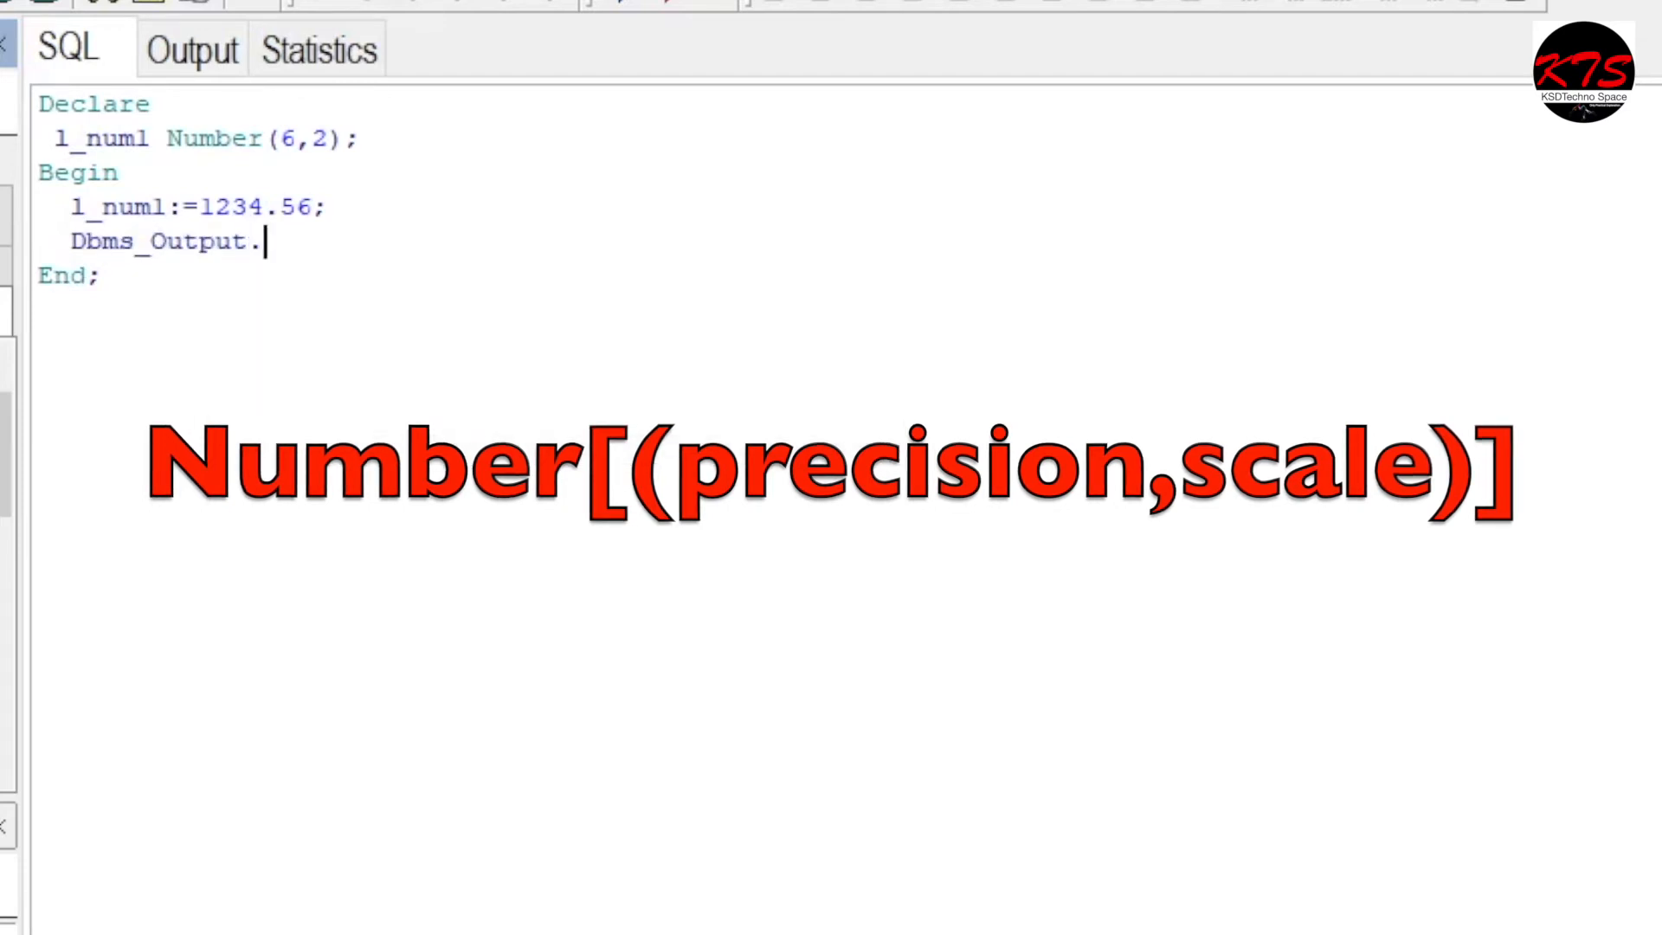
text(put_line('');)
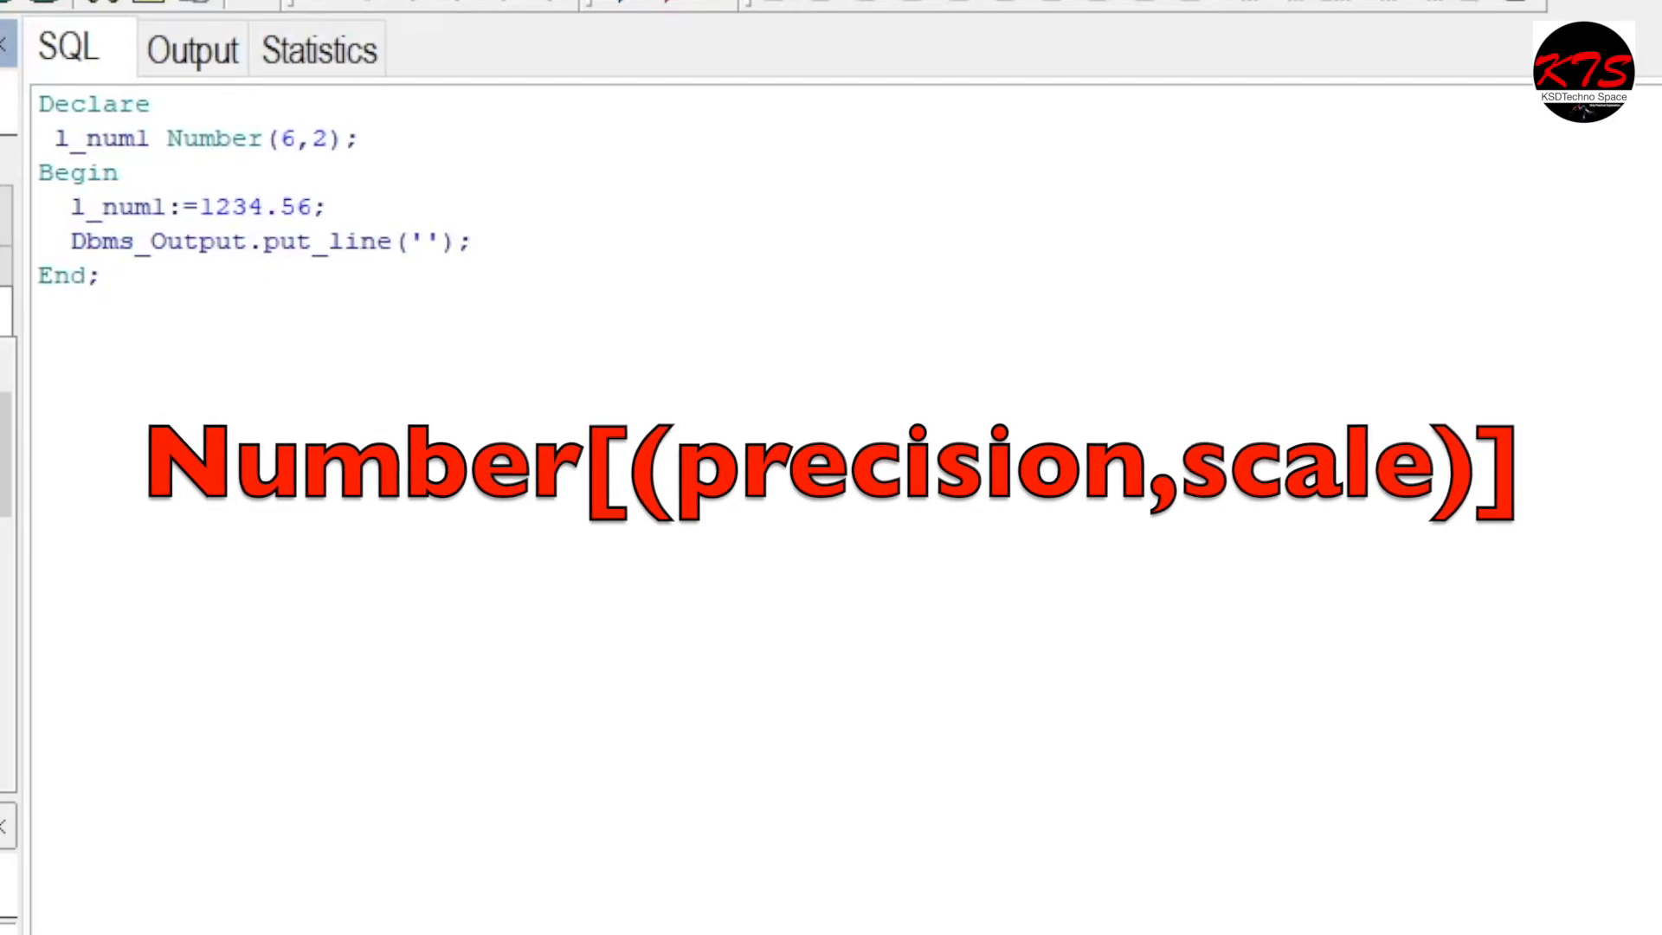
Make put_line print 'l_num1: '||l_num1, fixing the typo, and run the block
click(151, 207)
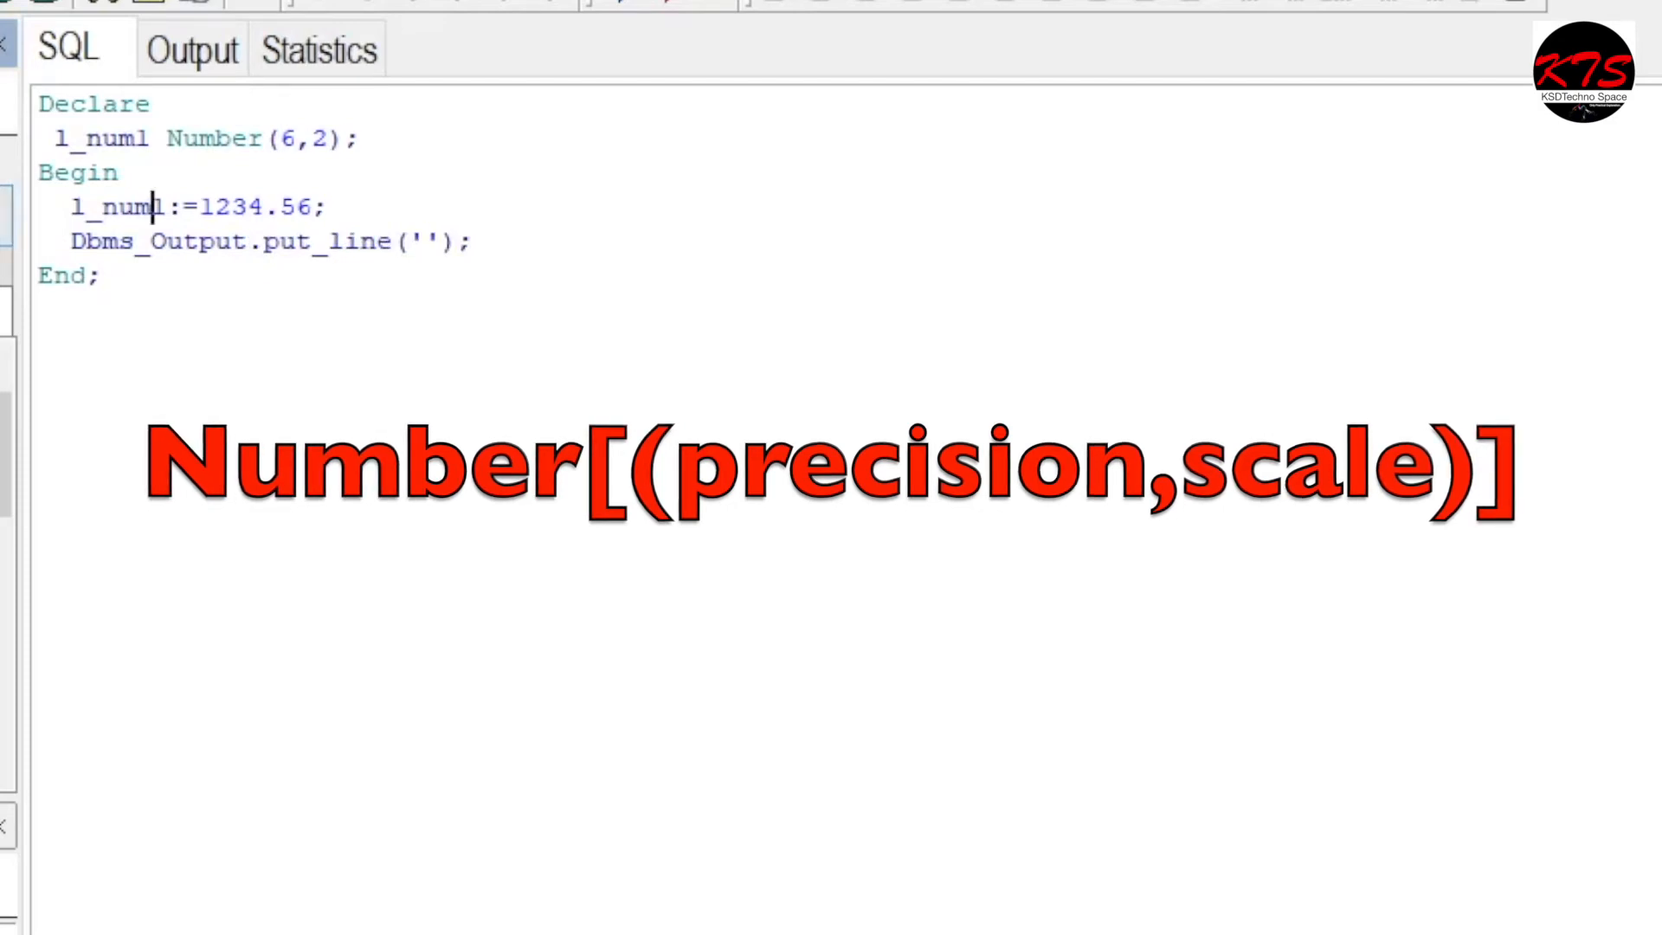
double_click(111, 207)
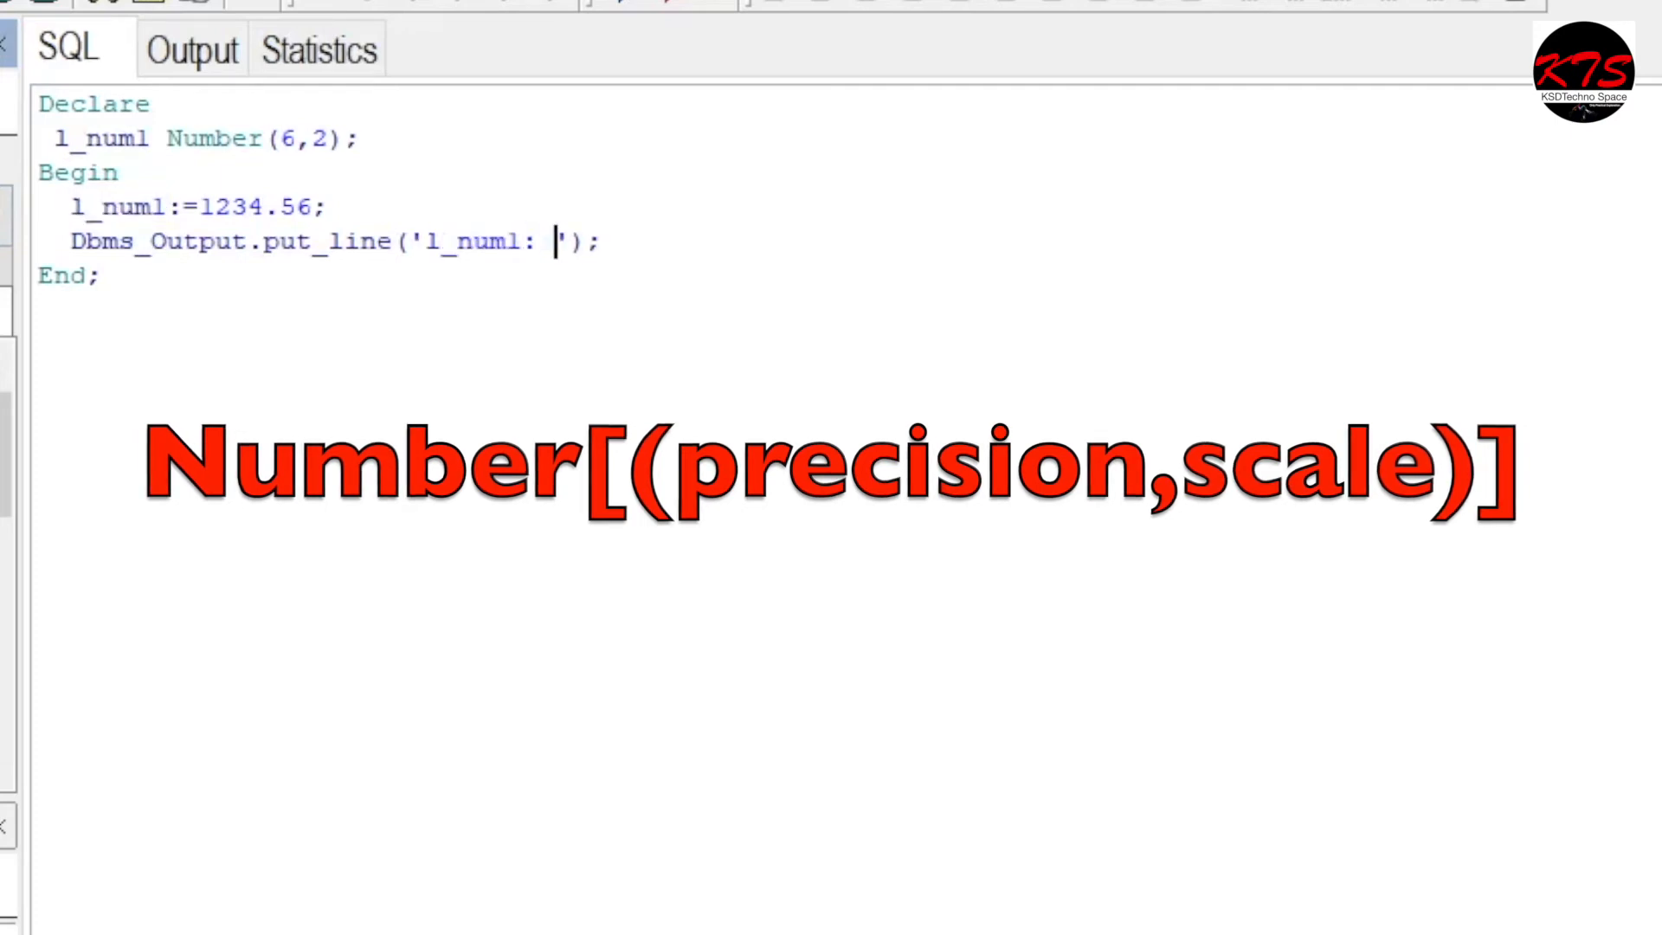
text(|\l_num1)
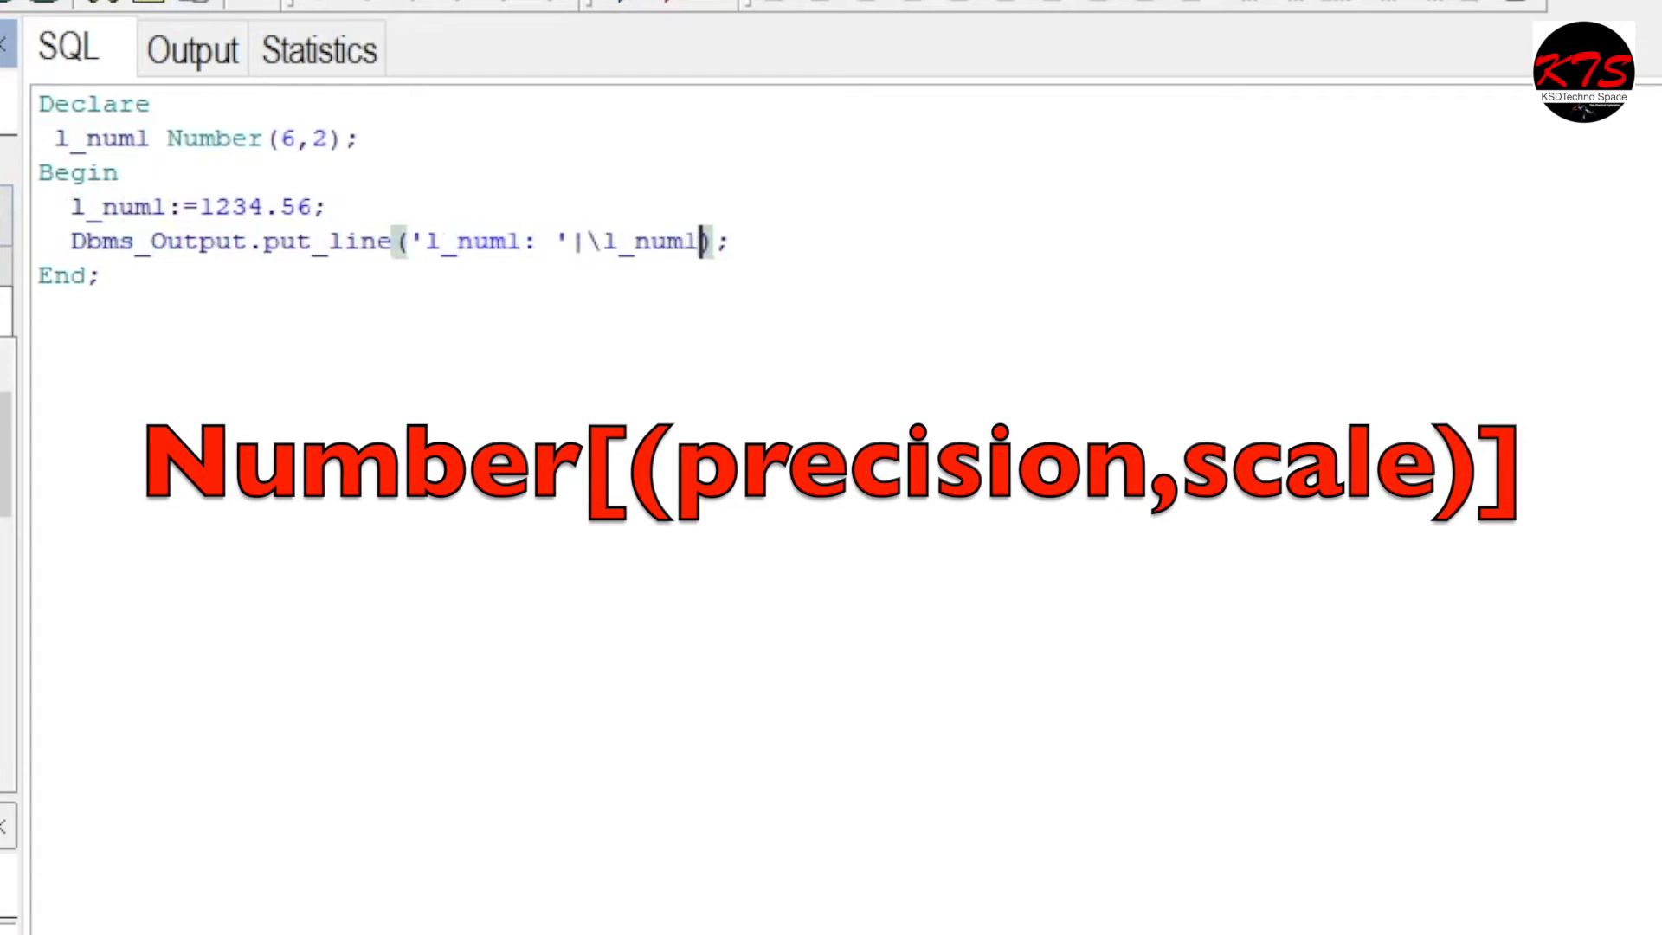
key(Backspace)
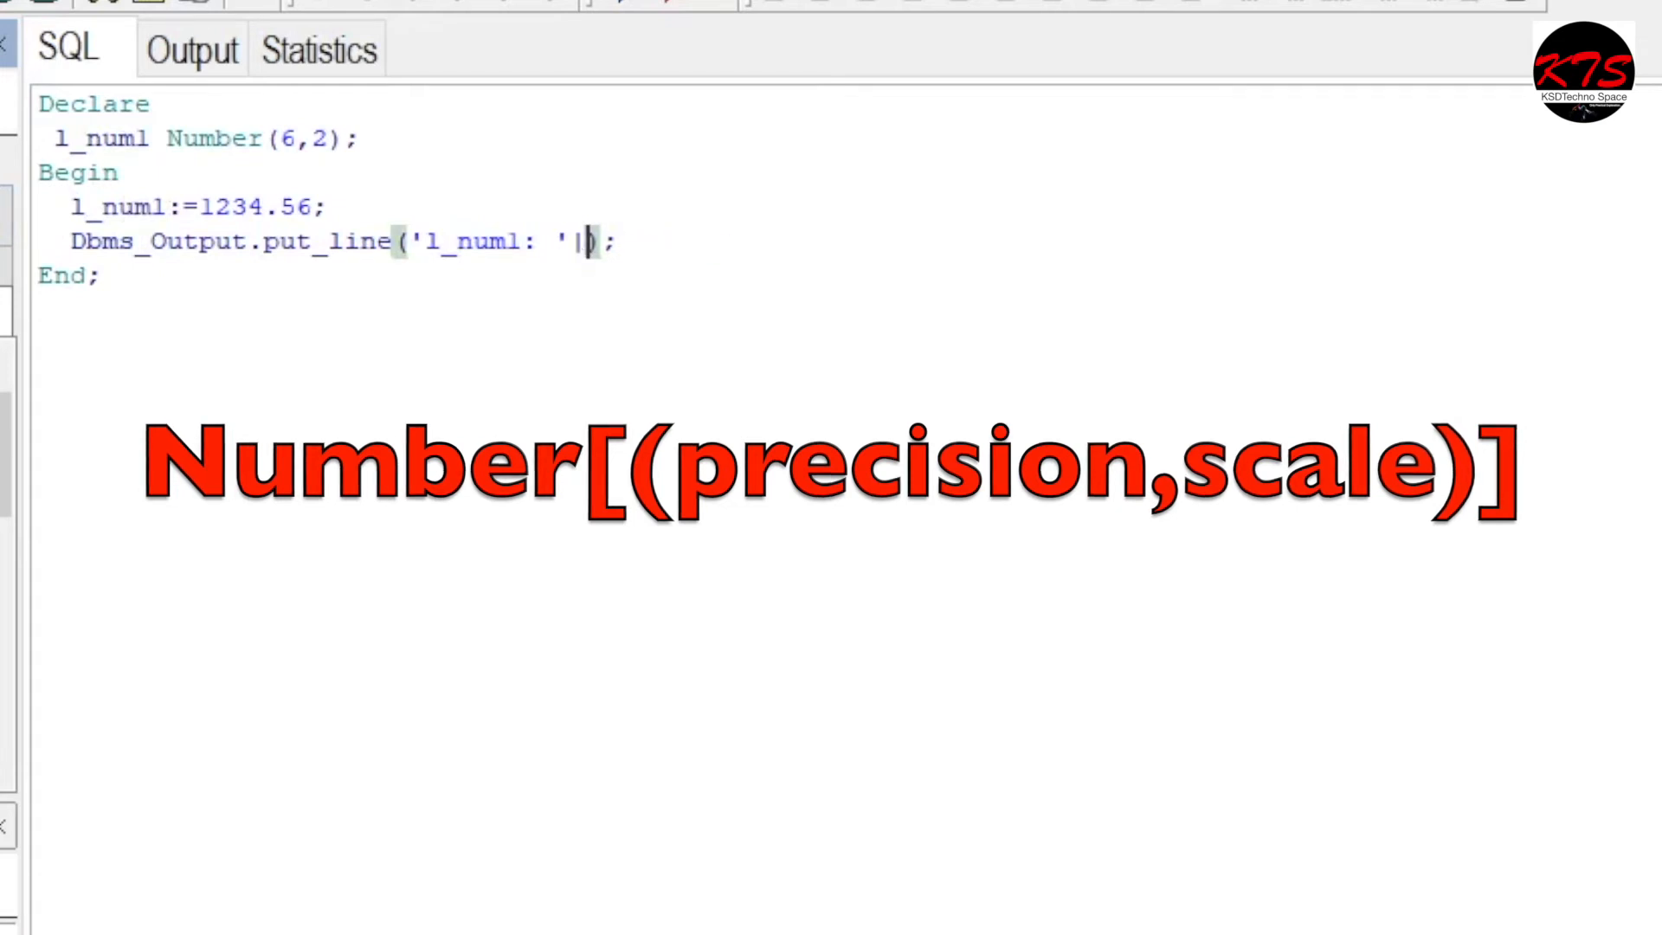
text(|l_num1)
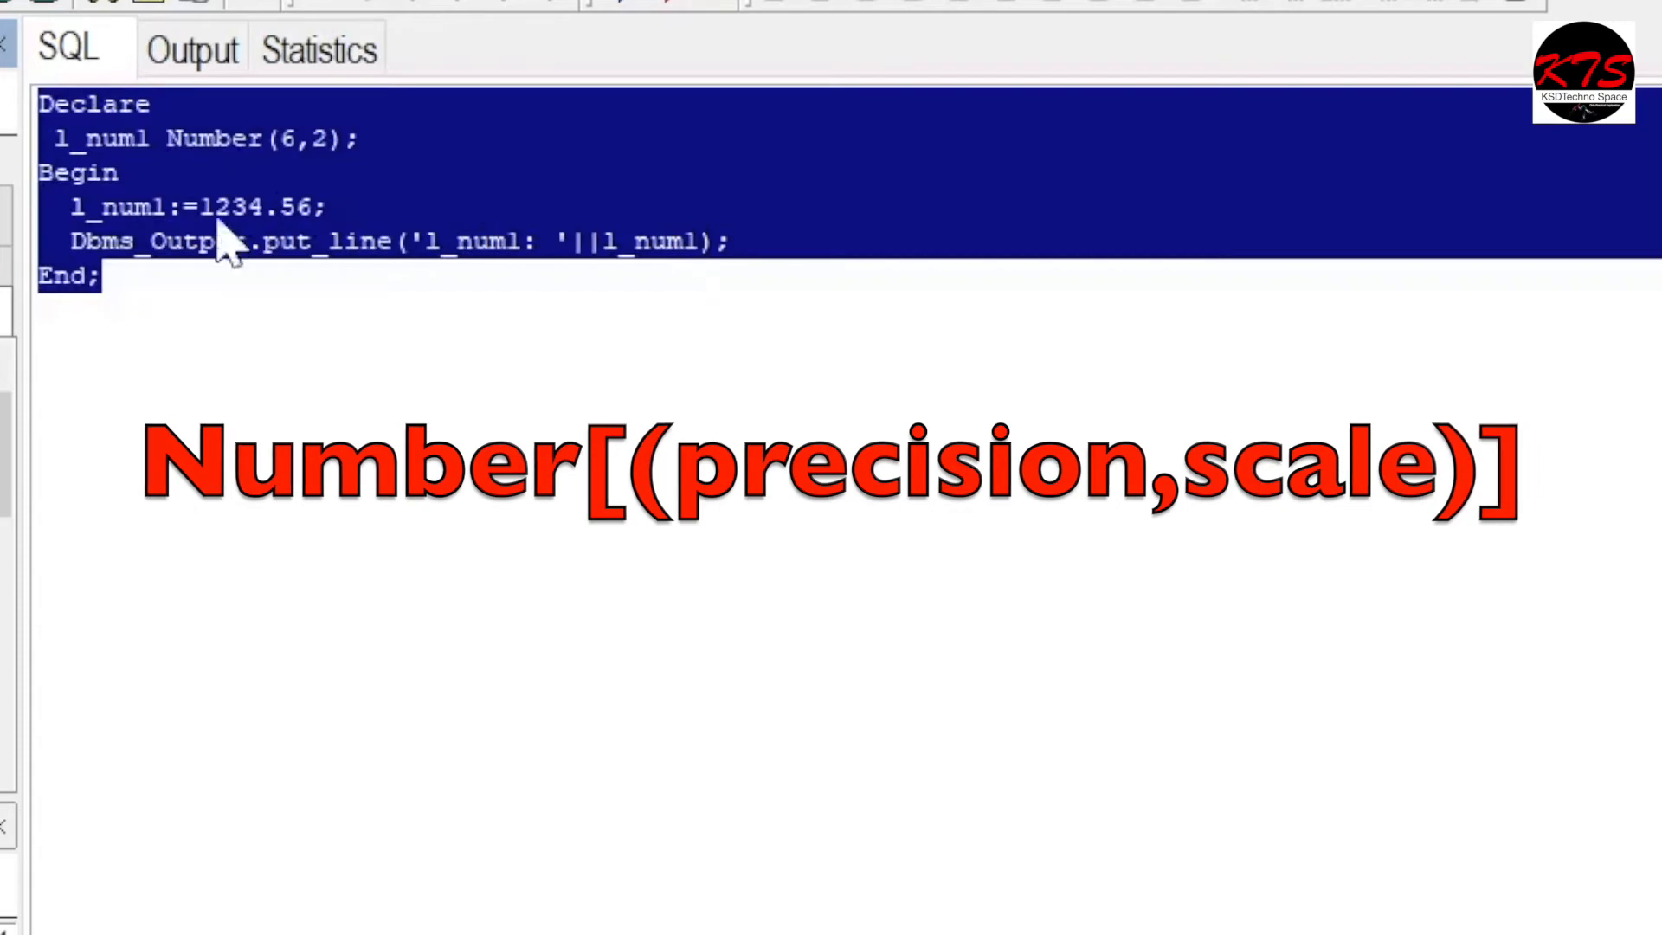
click(193, 48)
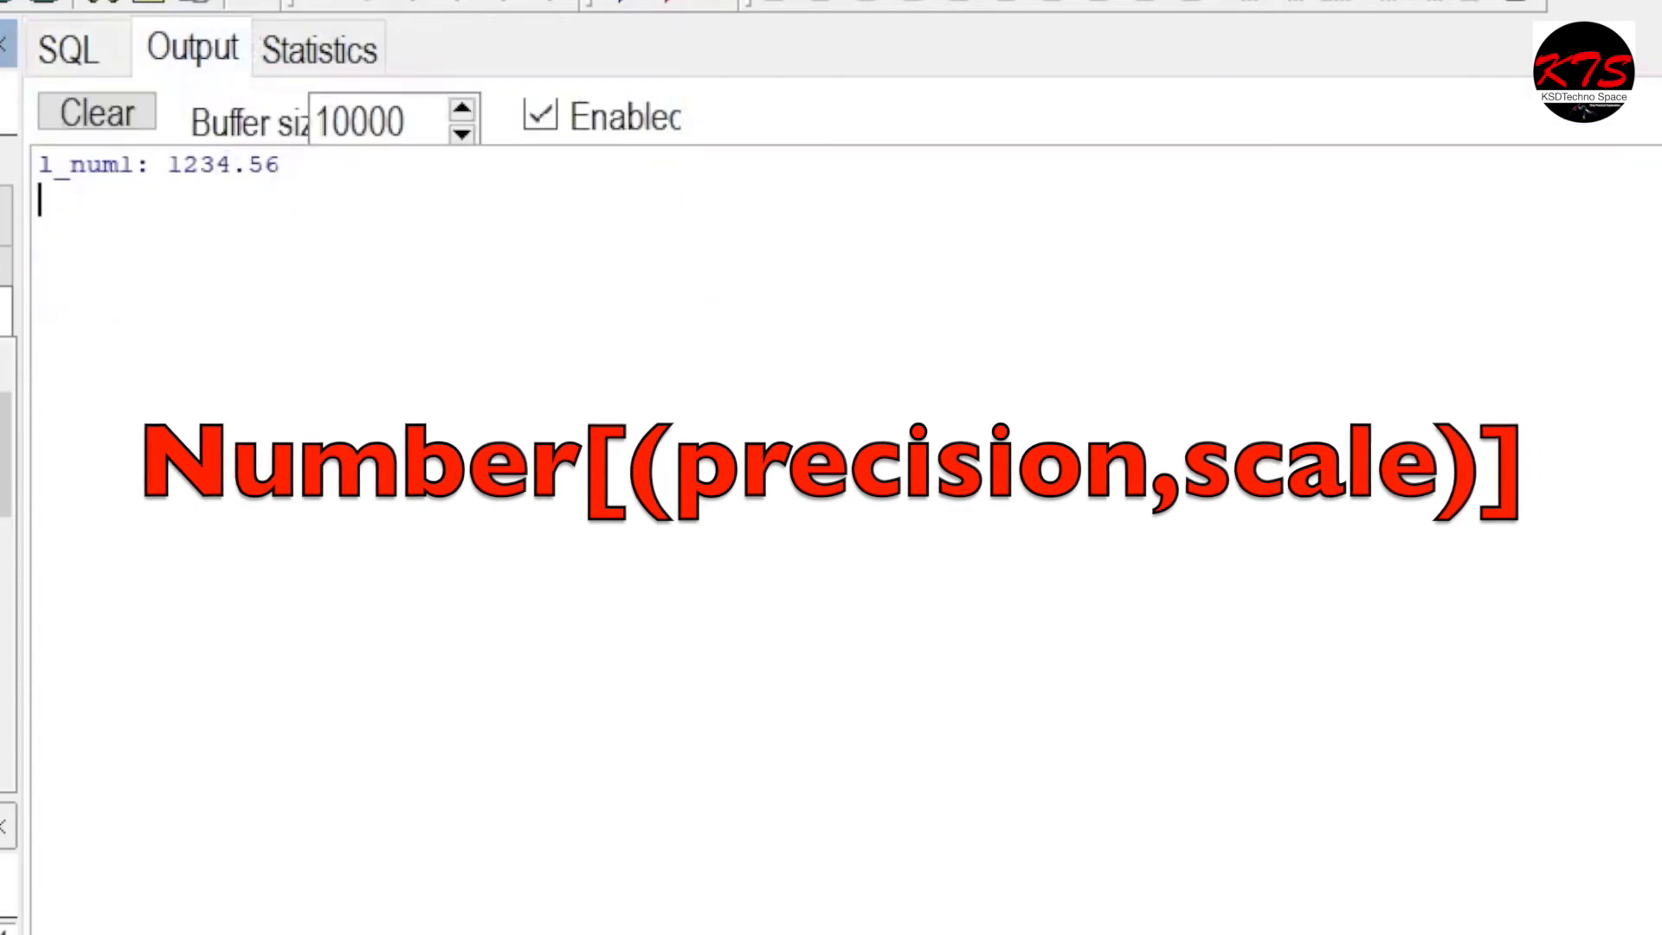
Check the printed value l_num1: 1234.56, then return to the SQL code
double_click(222, 164)
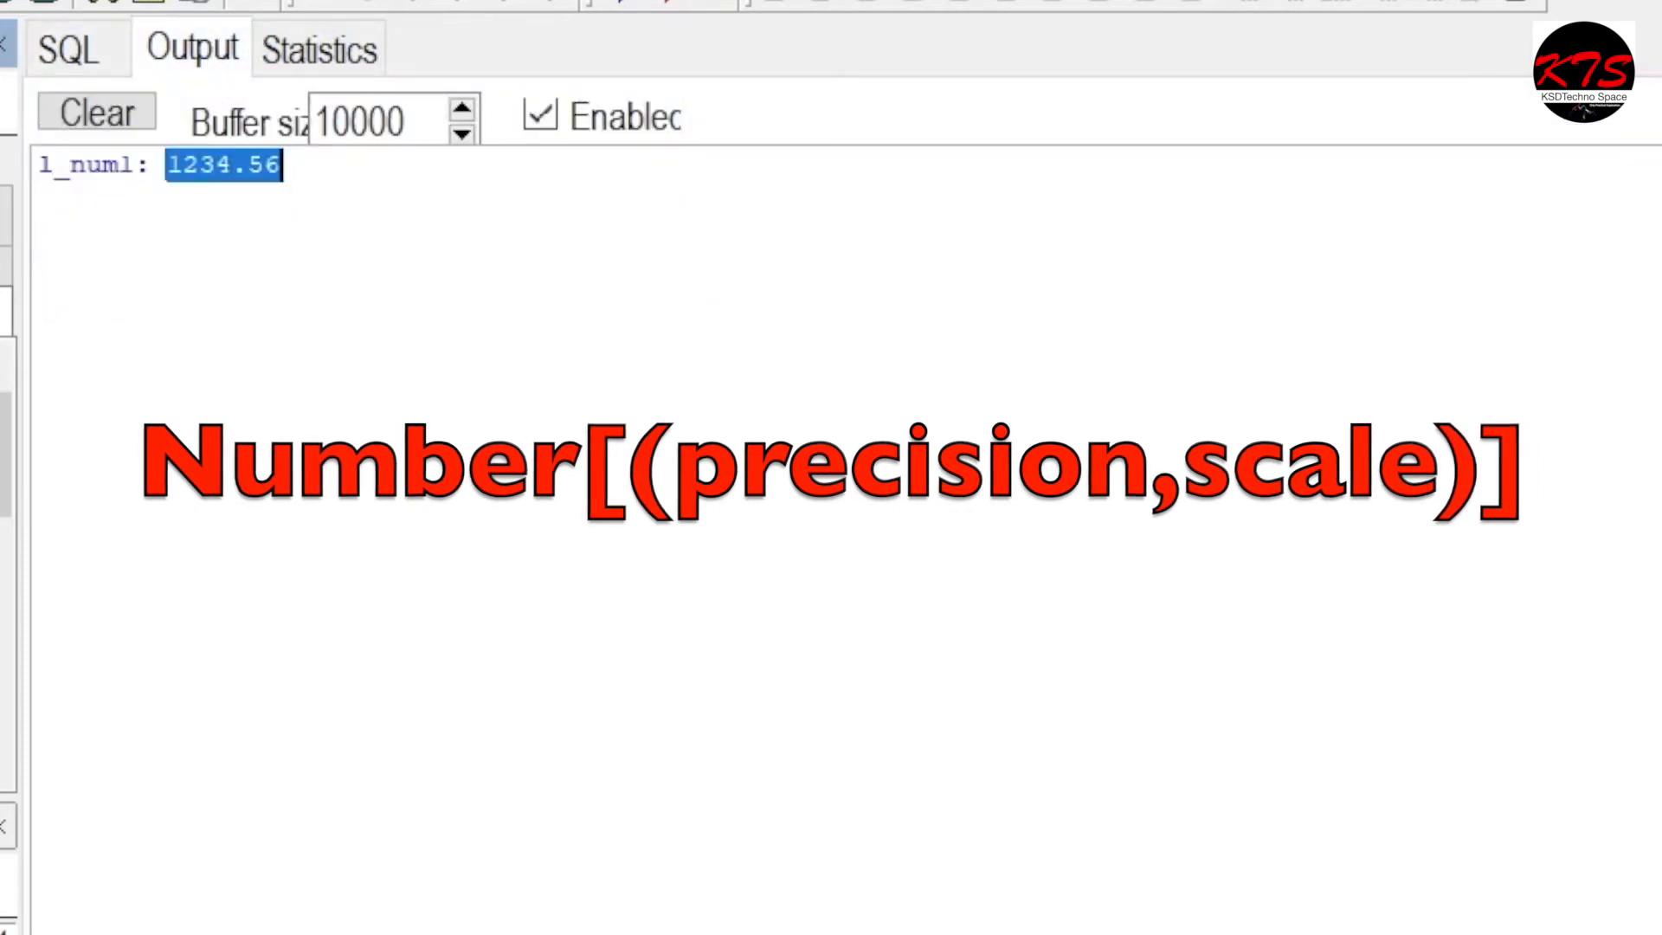
click(66, 49)
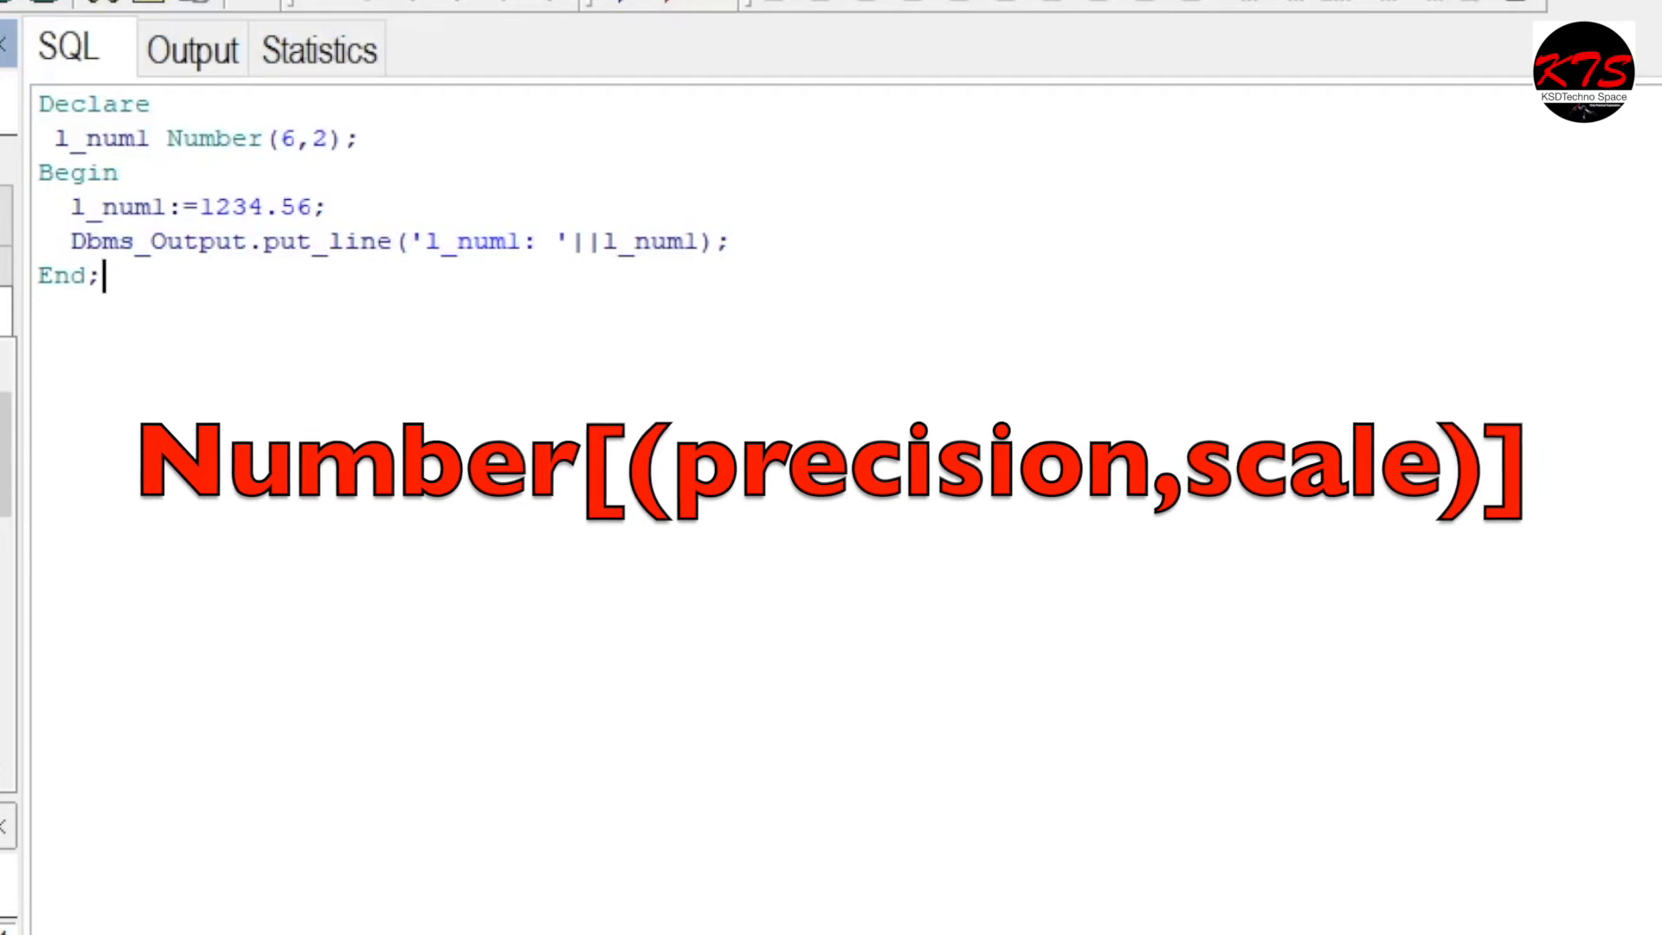
double_click(256, 206)
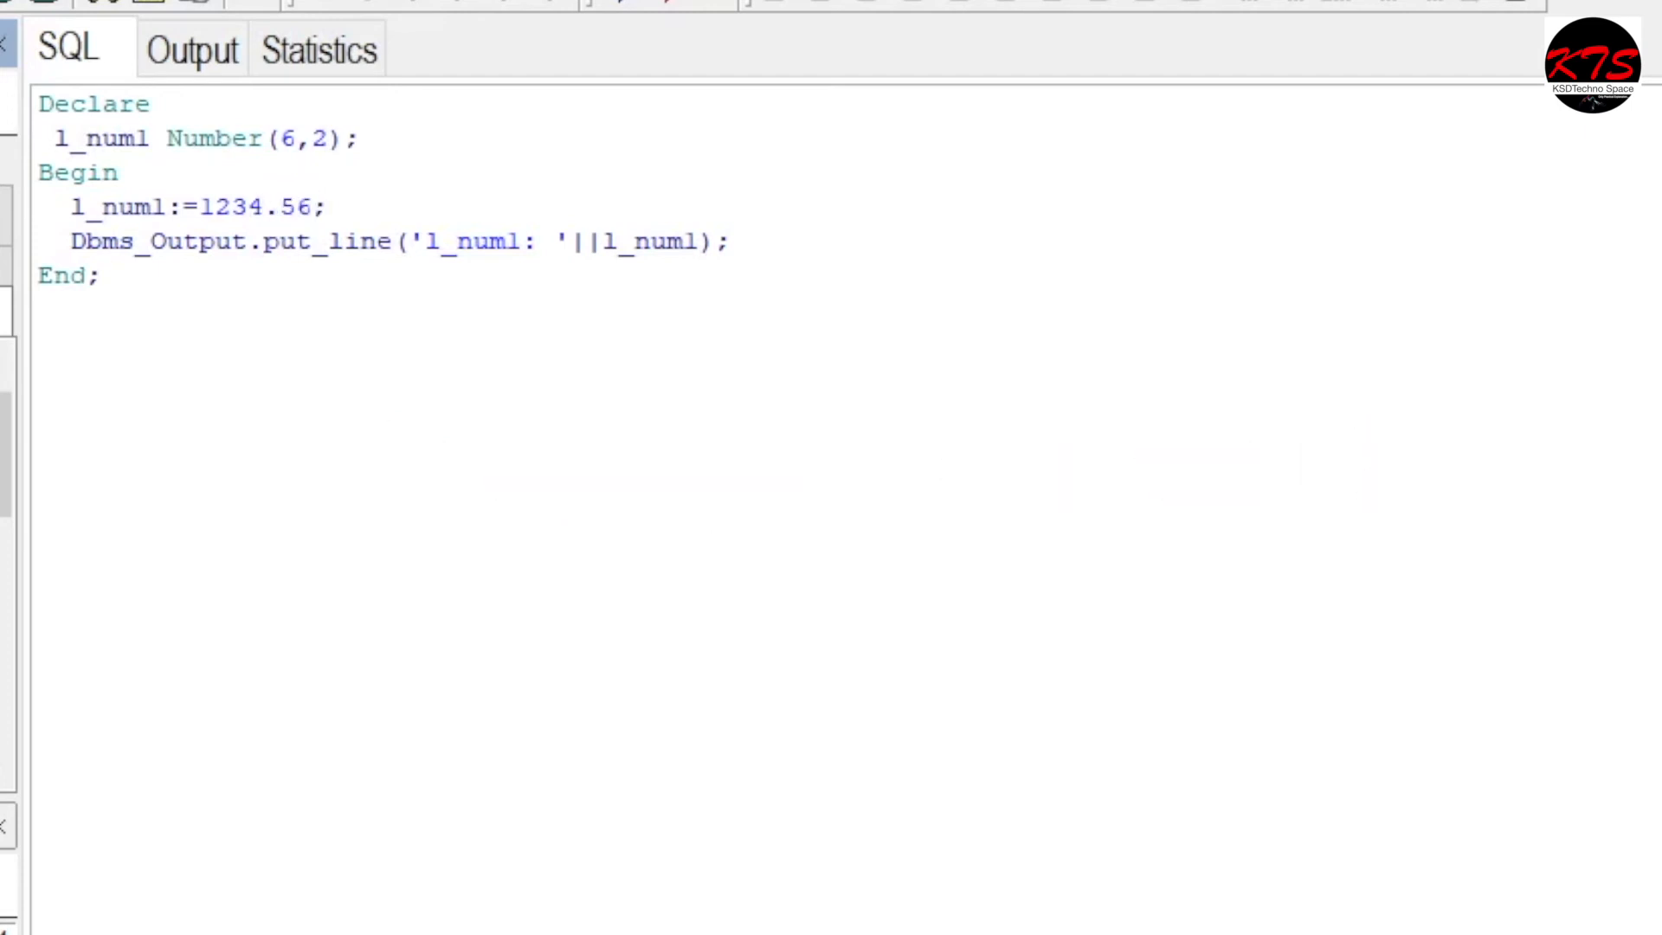
double_click(115, 207)
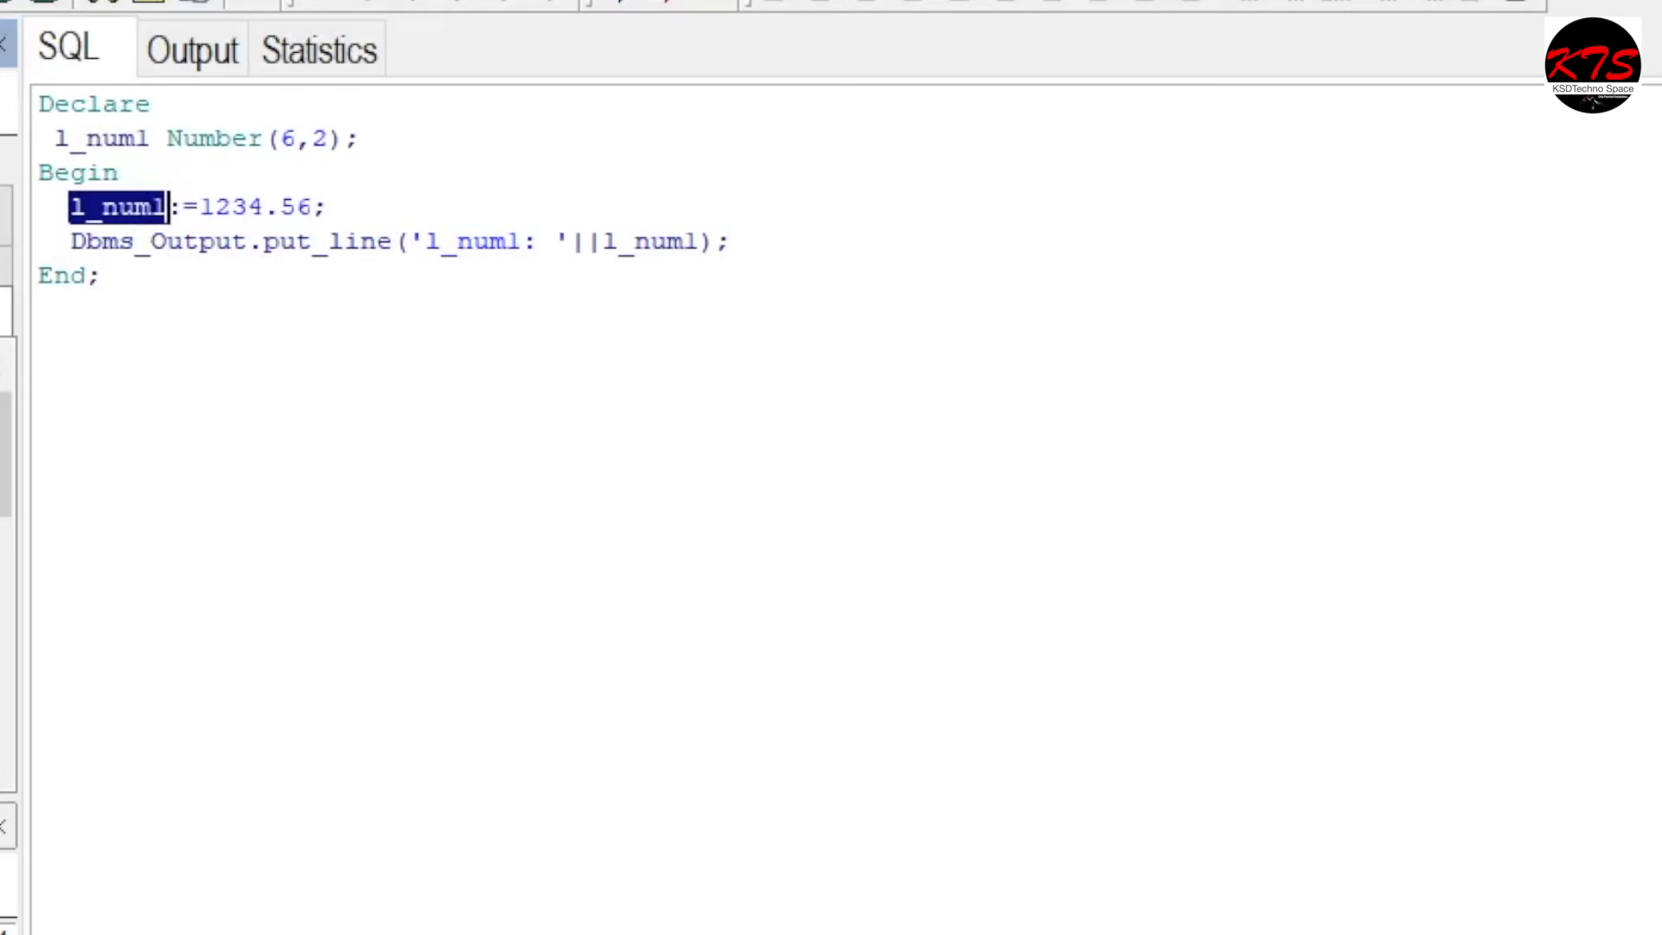
key(ctrl+a)
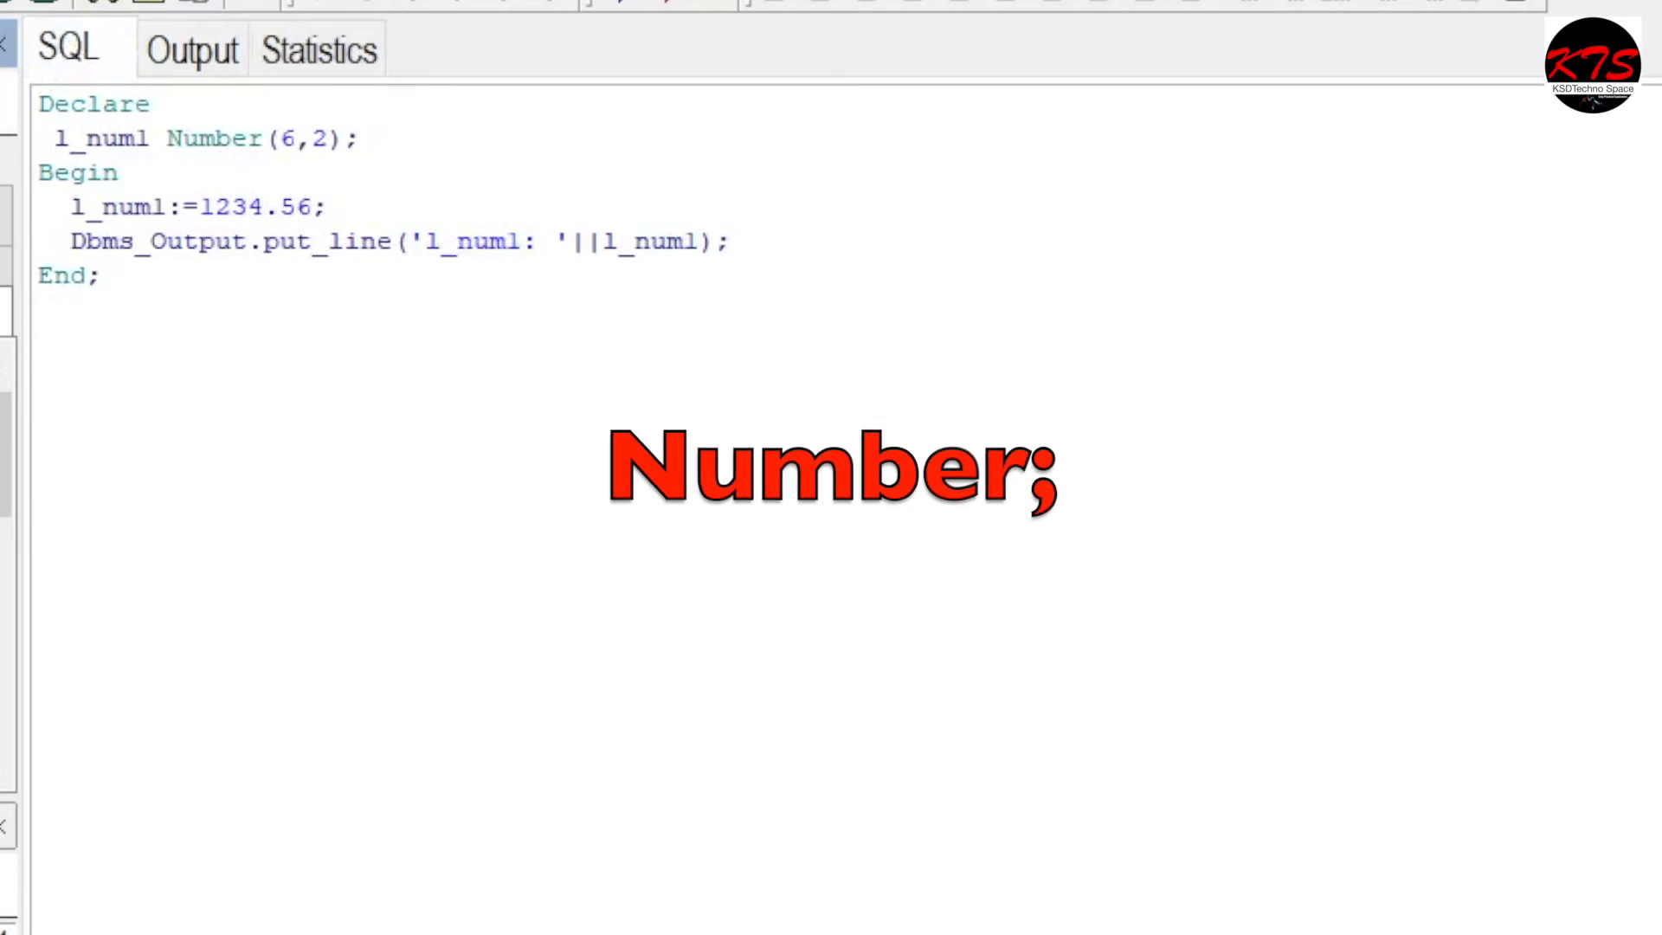
Declare l_num2 Number, copy the l_num1 lines, and assign l_num2 1234566677889994.56
text(l_num2 N)
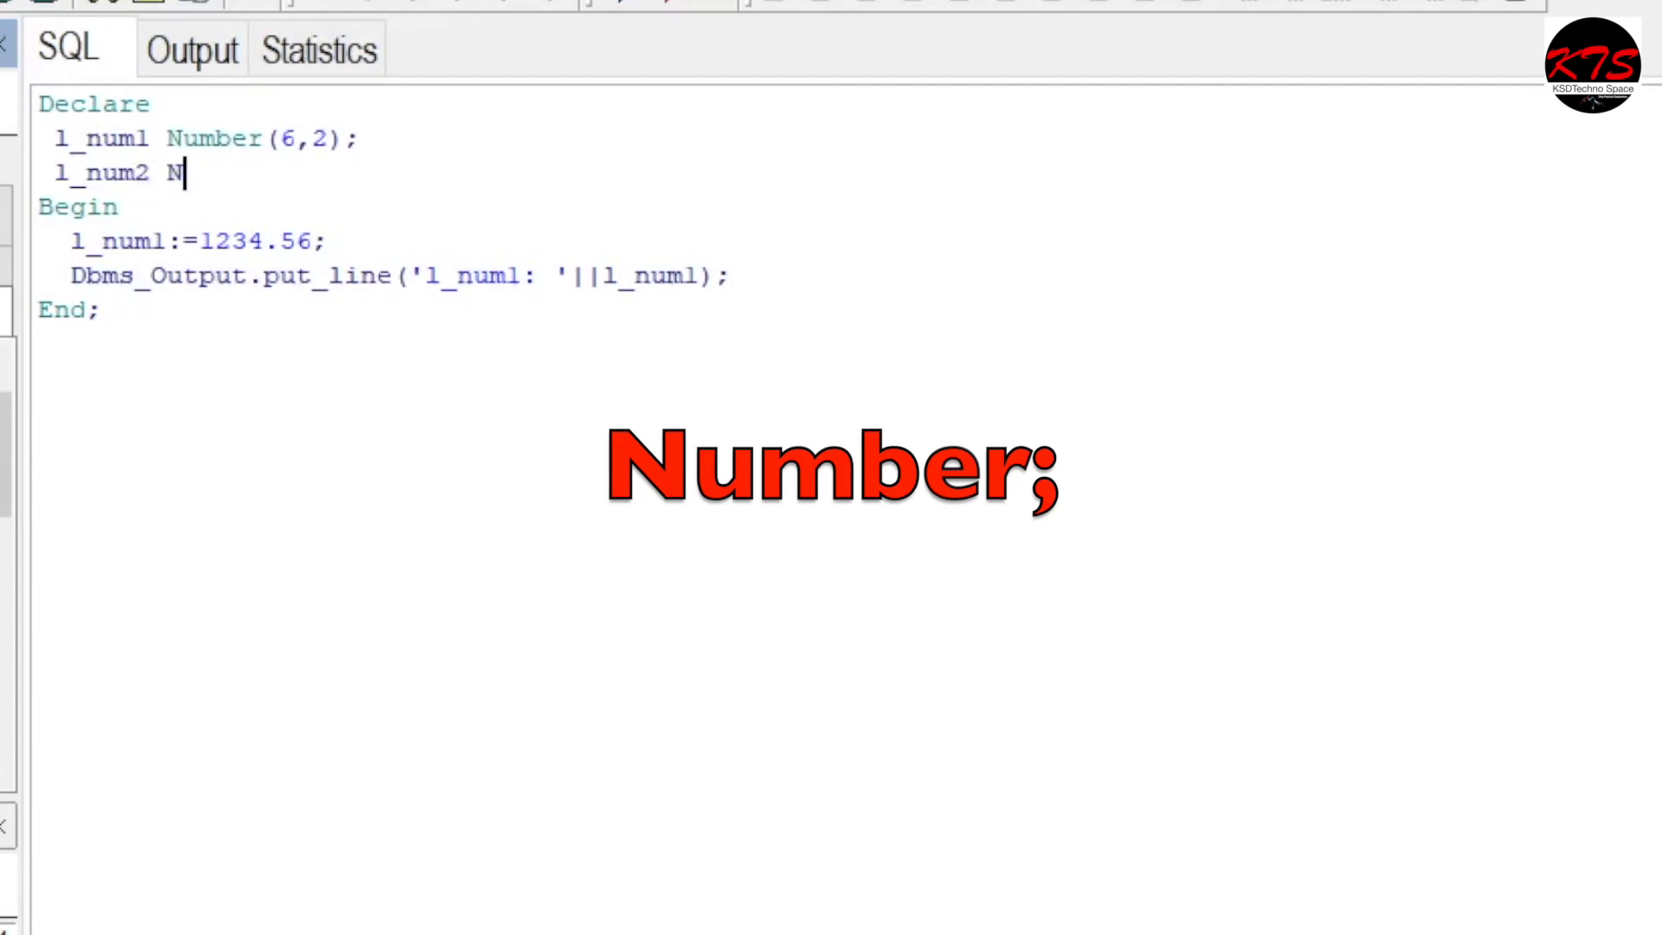
text(umber)
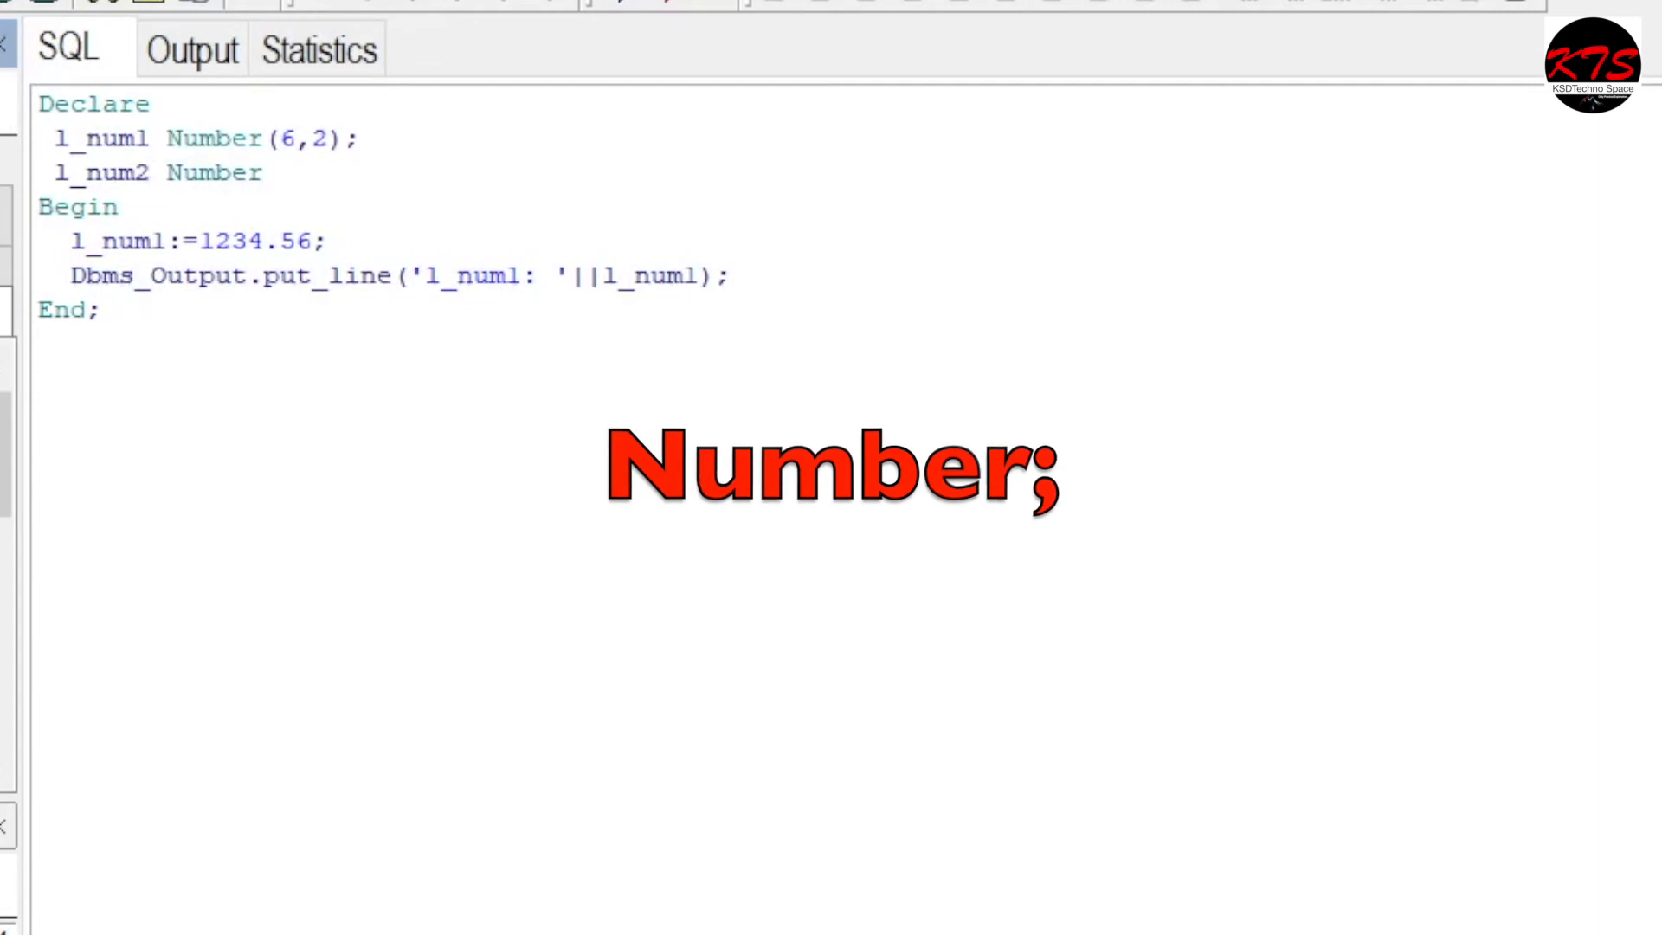
text(;)
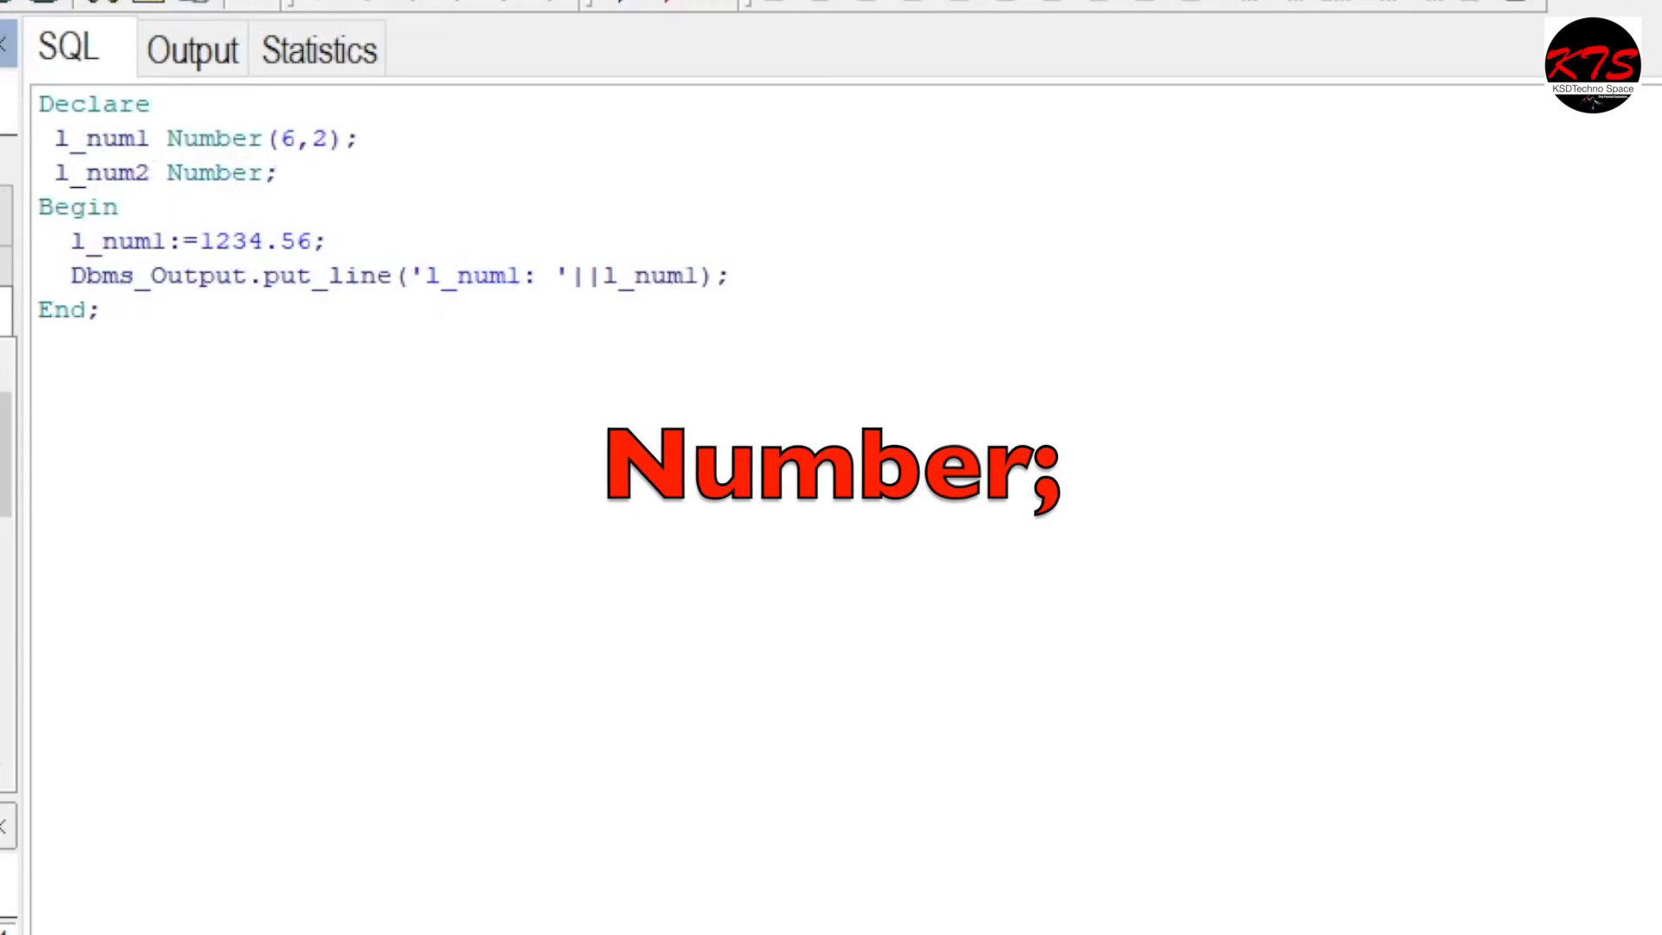
drag(69, 241, 726, 275)
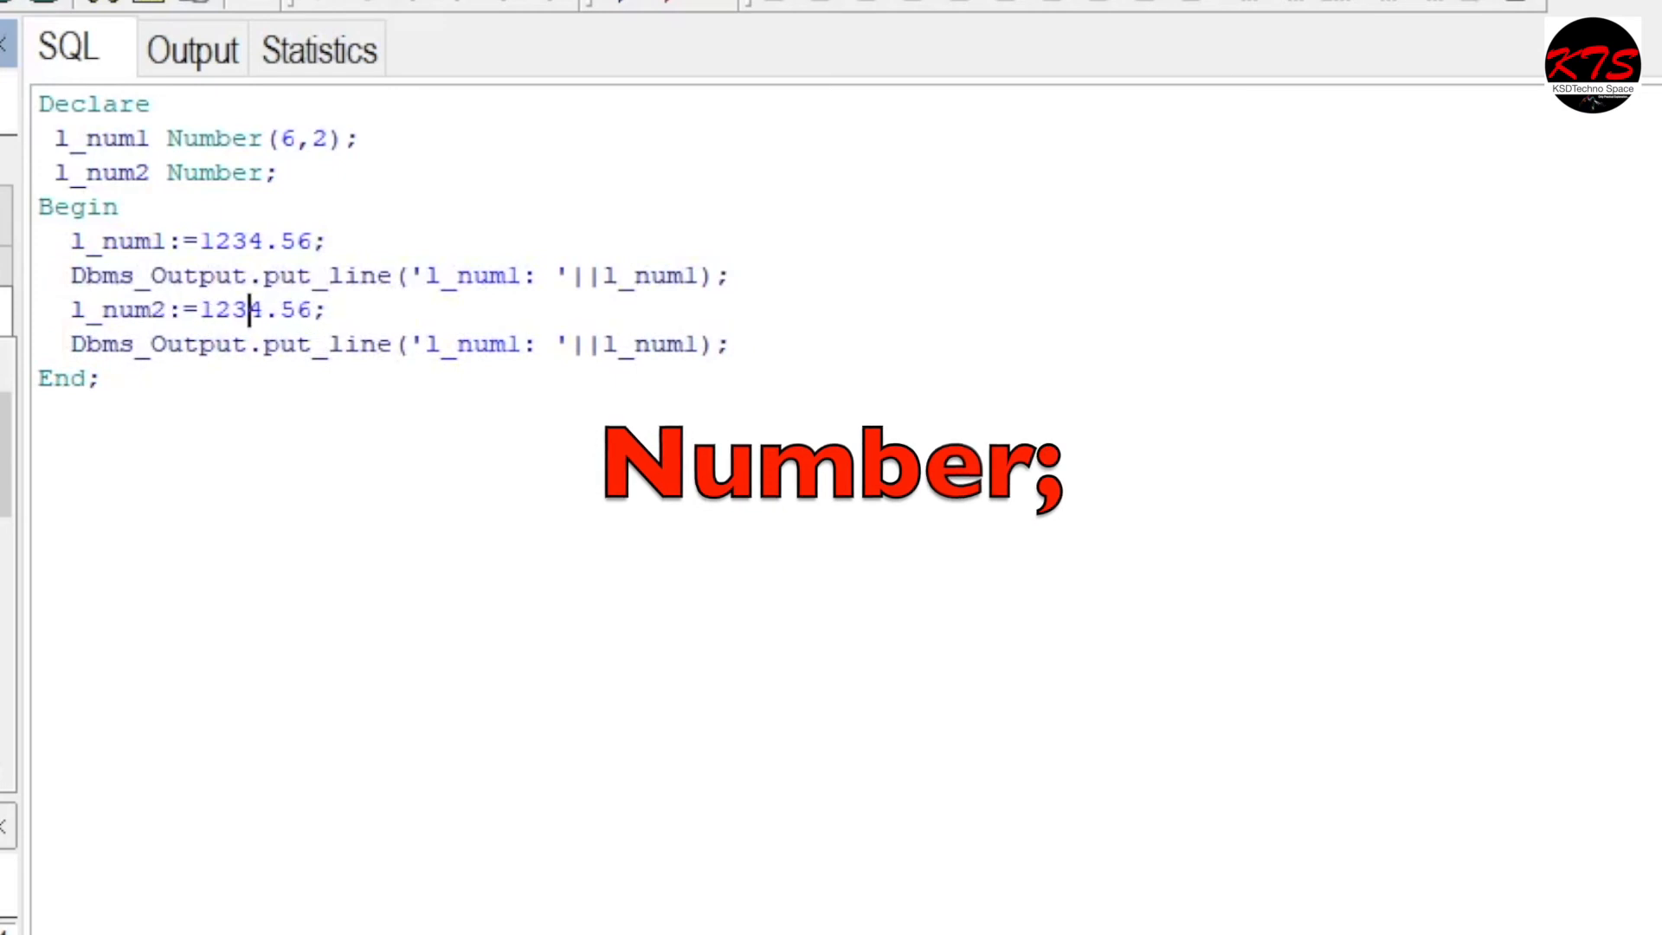
text(566677889994)
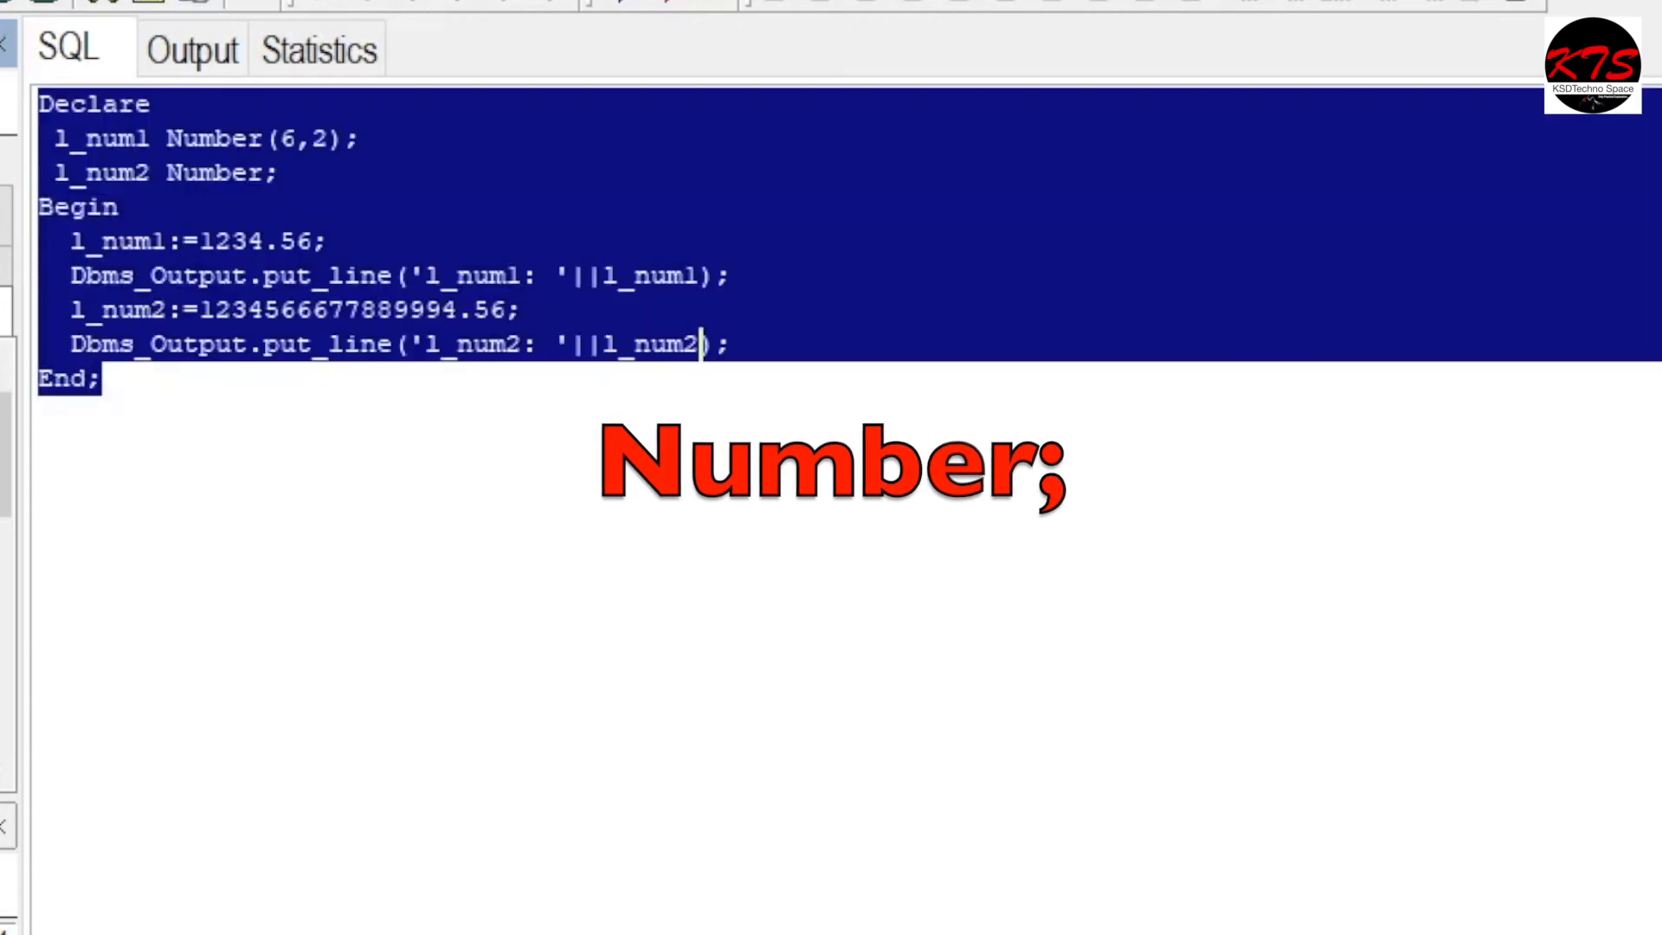
Run the block, confirming l_num2: 1234566677889994.56 prints, and review the l_num2 declaration
click(192, 47)
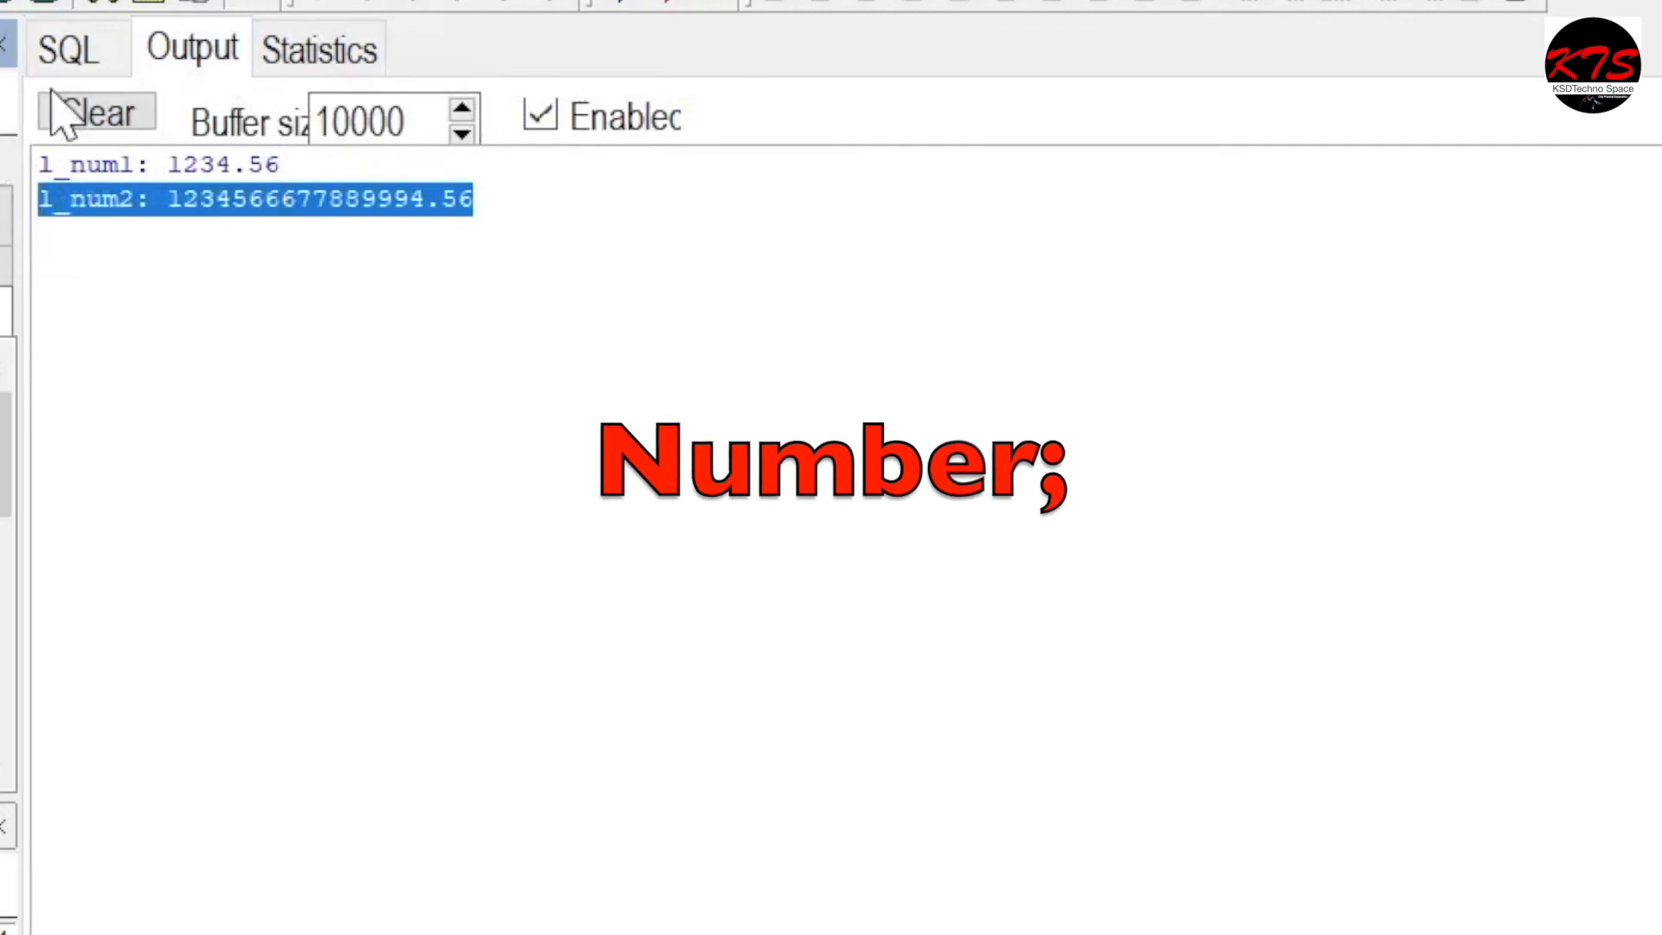
click(66, 48)
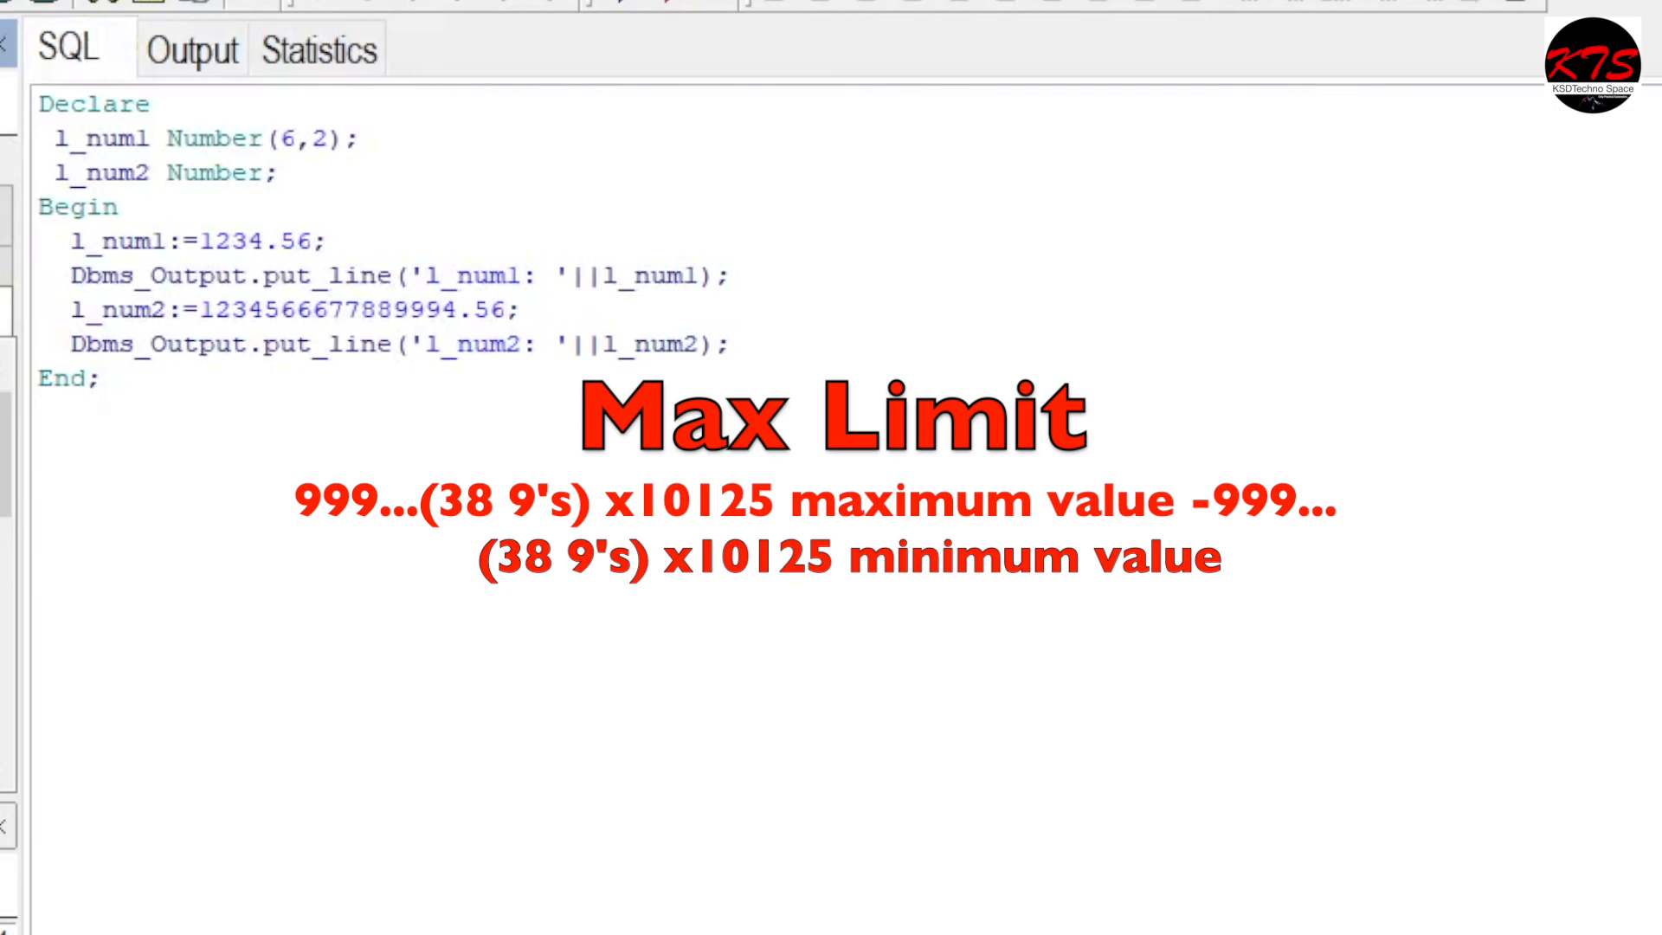
click(101, 378)
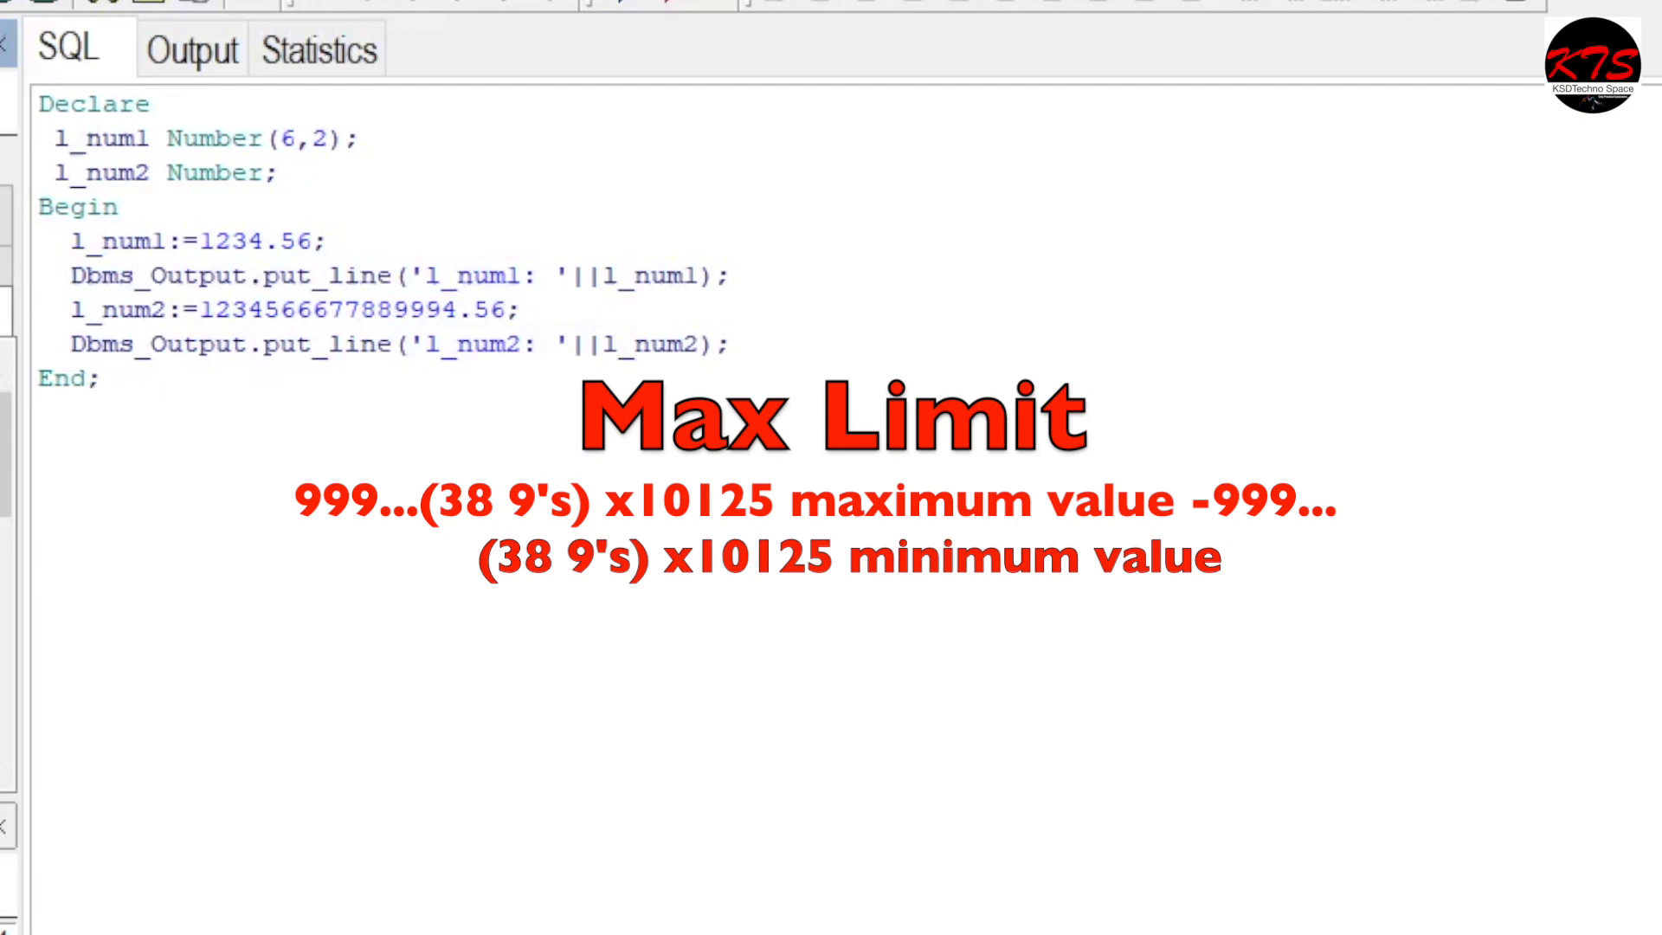
click(104, 378)
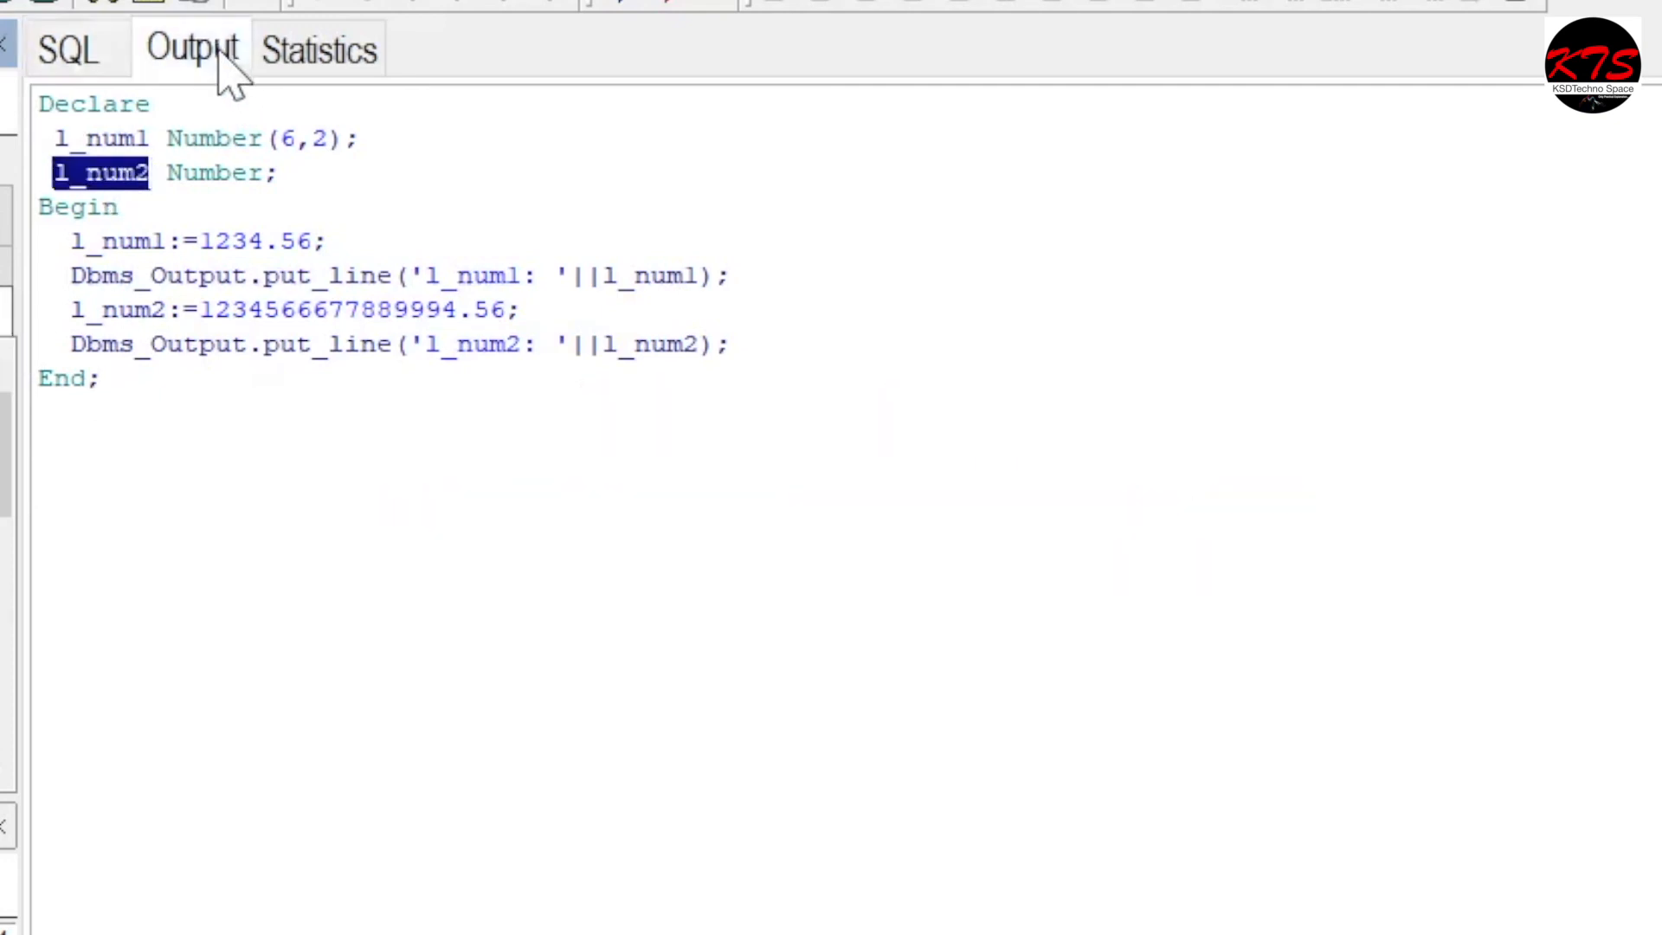
click(192, 48)
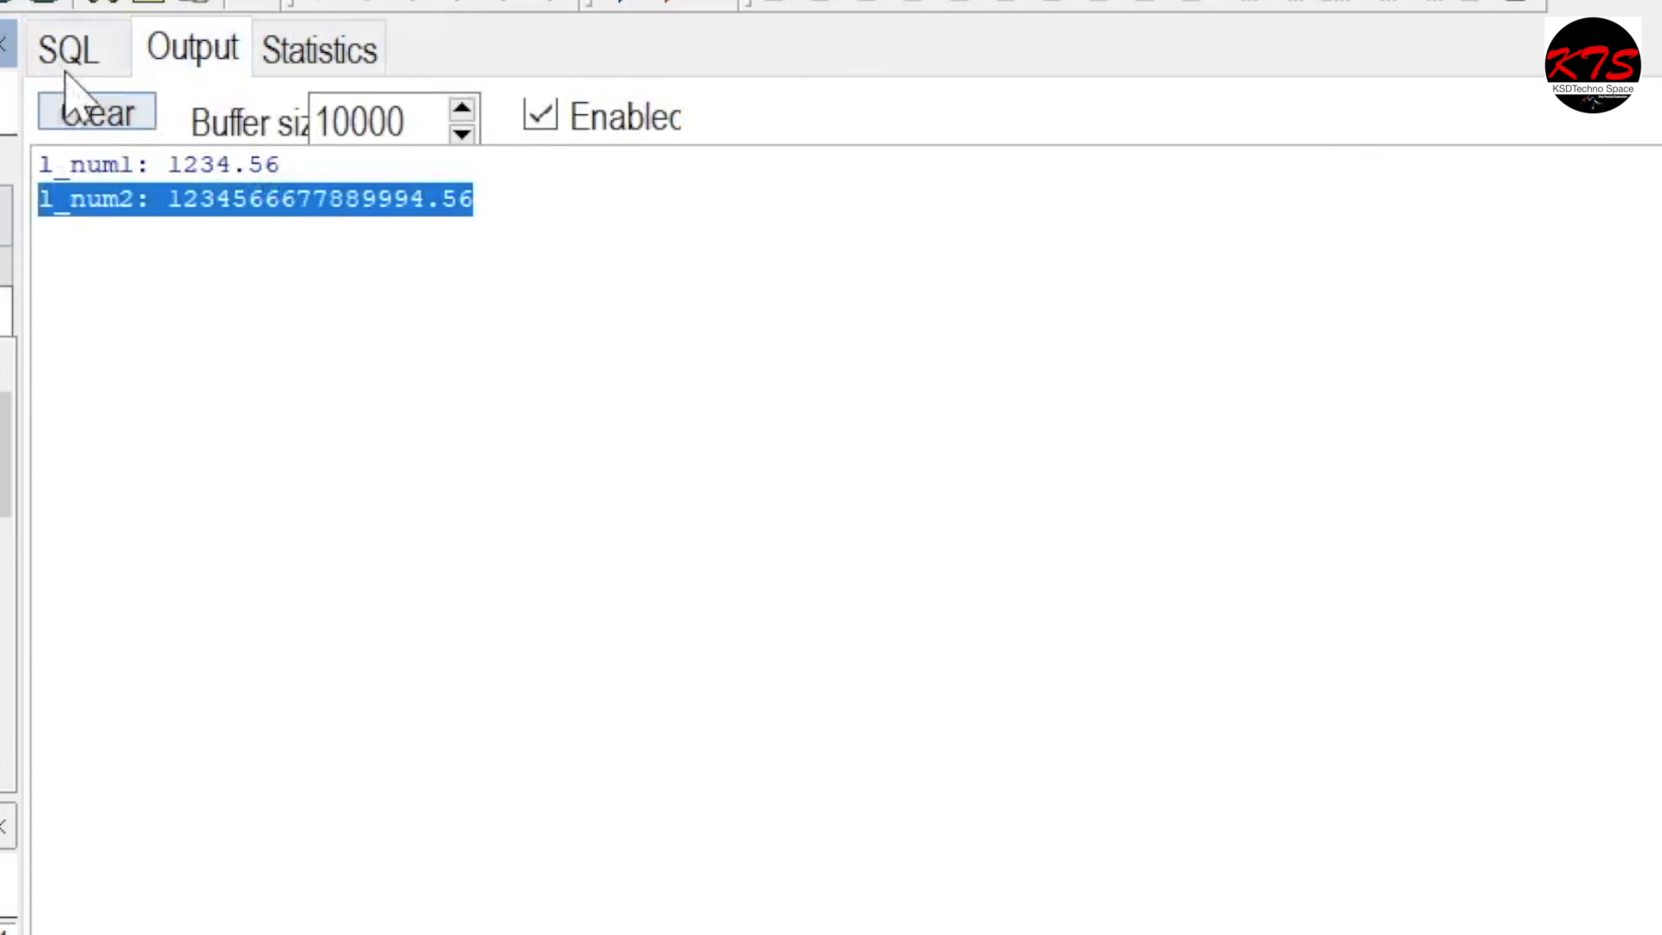
click(66, 48)
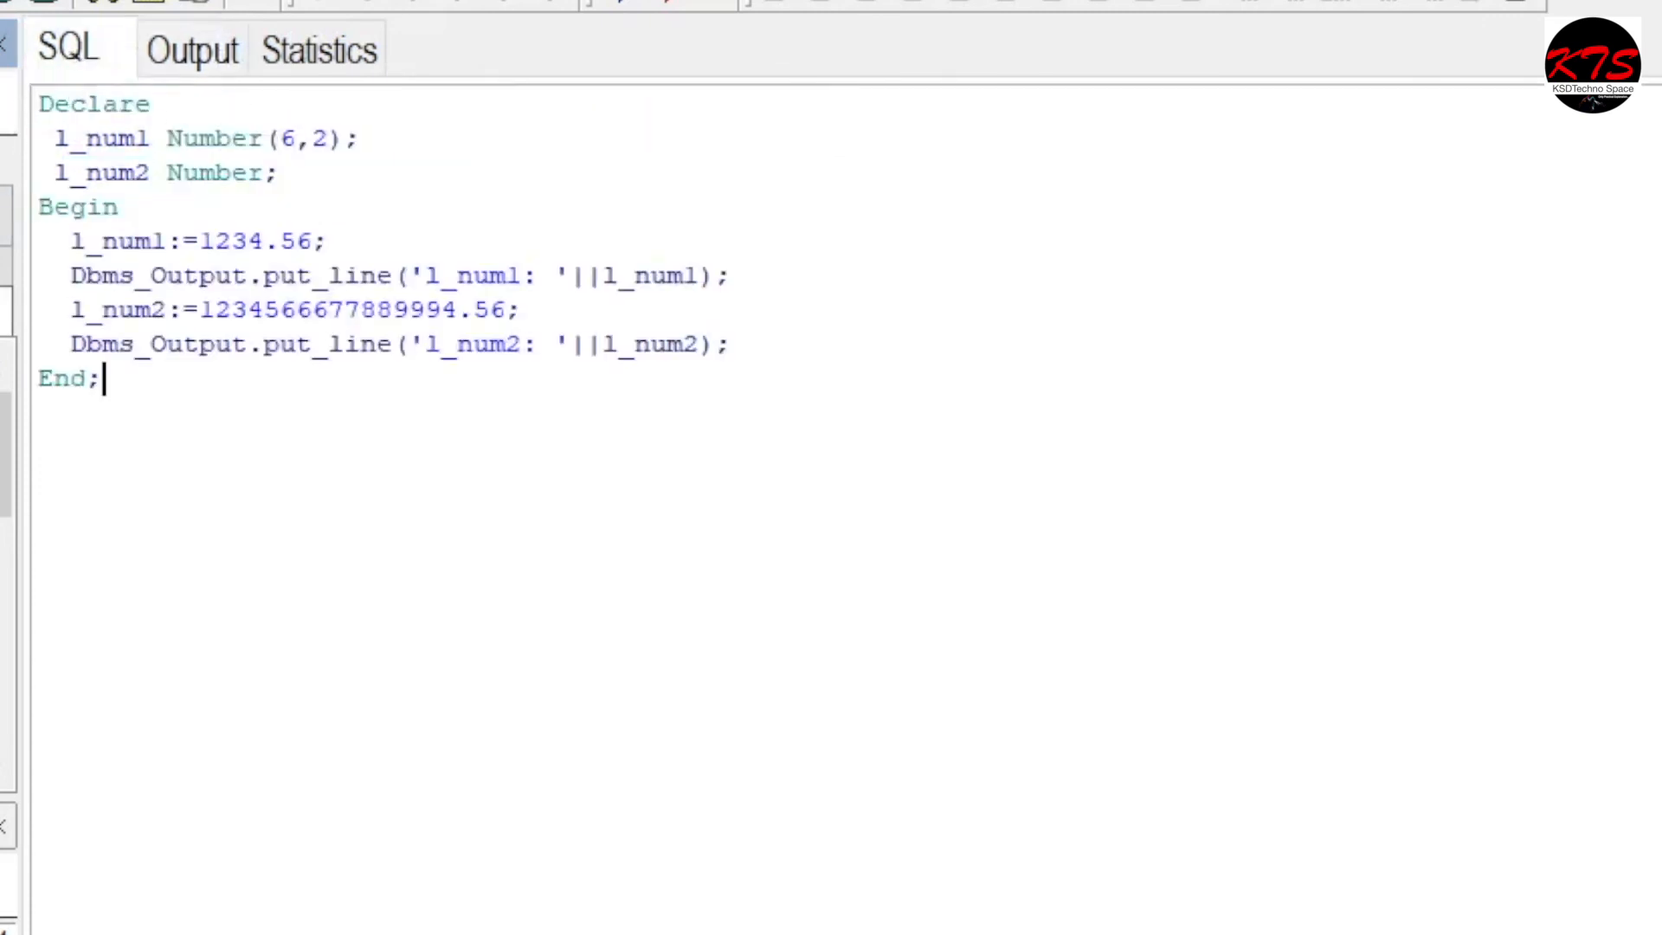